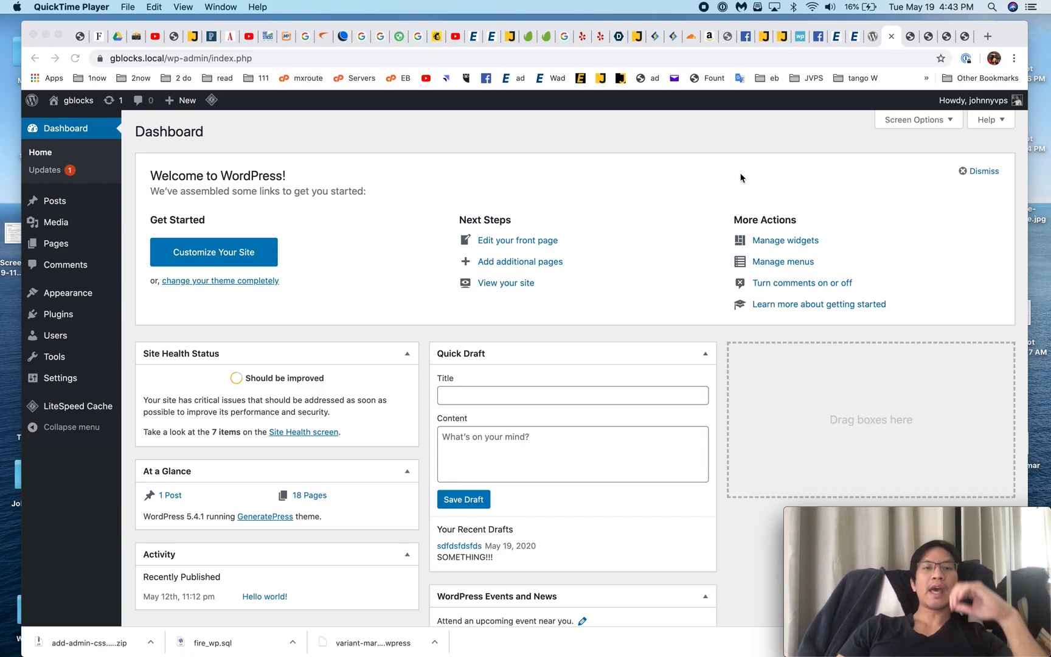
# Bring the browser forward, start a new post, and focus its title and empty paragraph.
pyautogui.scroll(-3)
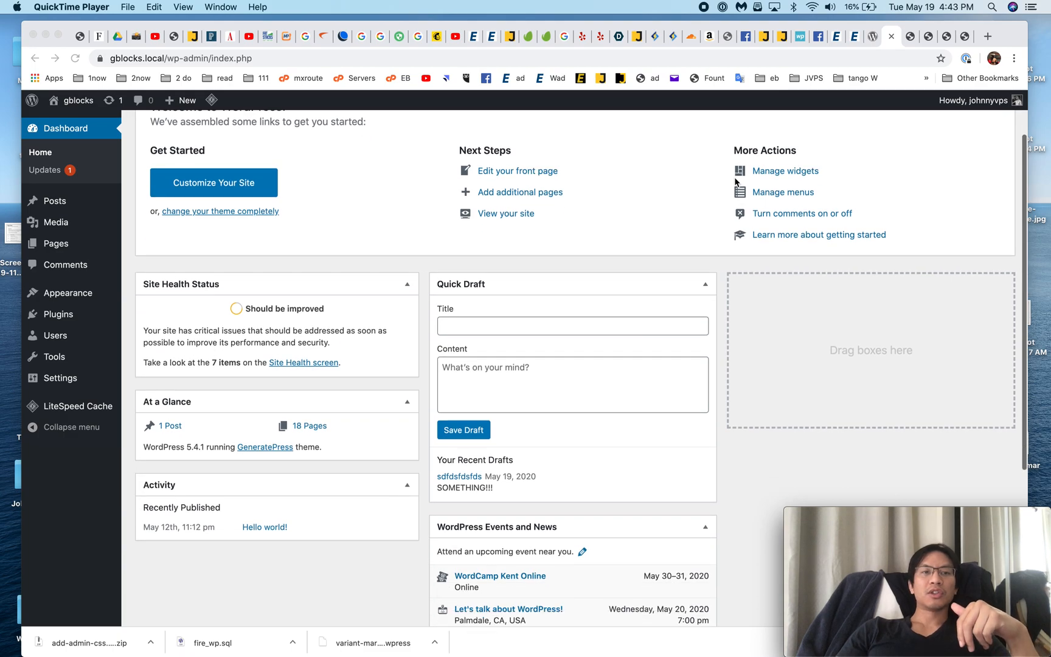
pyautogui.scroll(3)
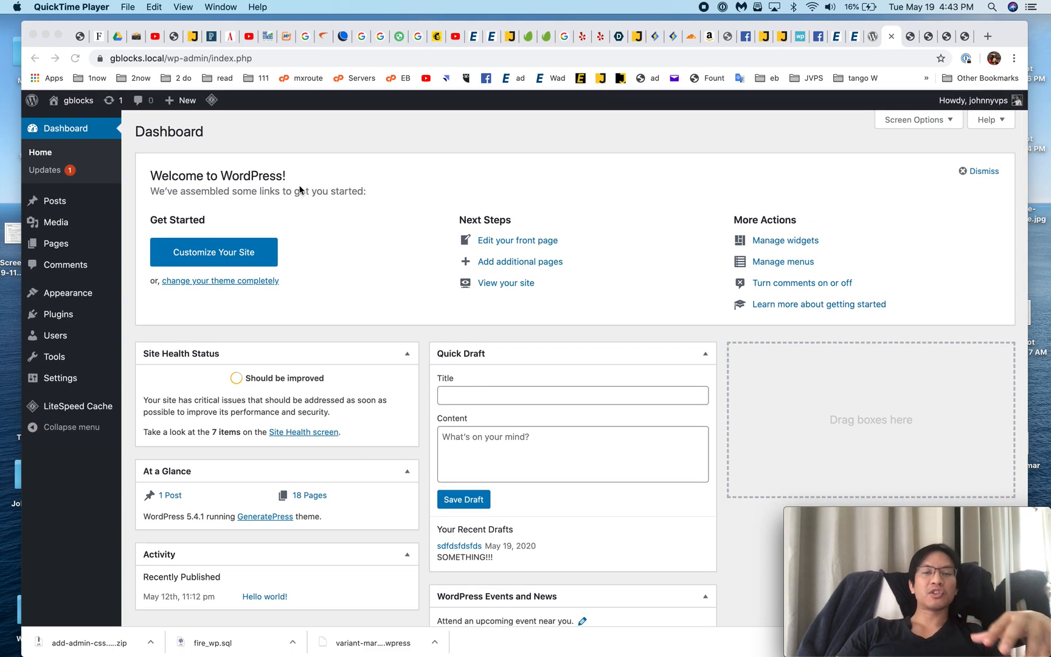
pyautogui.moveTo(394, 242)
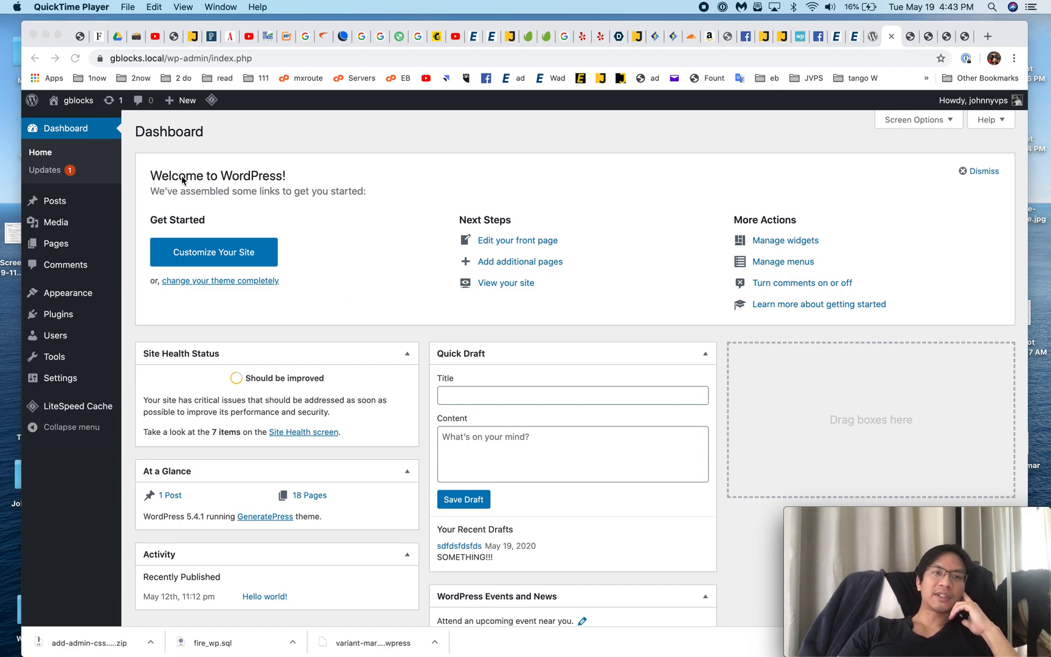
pyautogui.moveTo(73, 488)
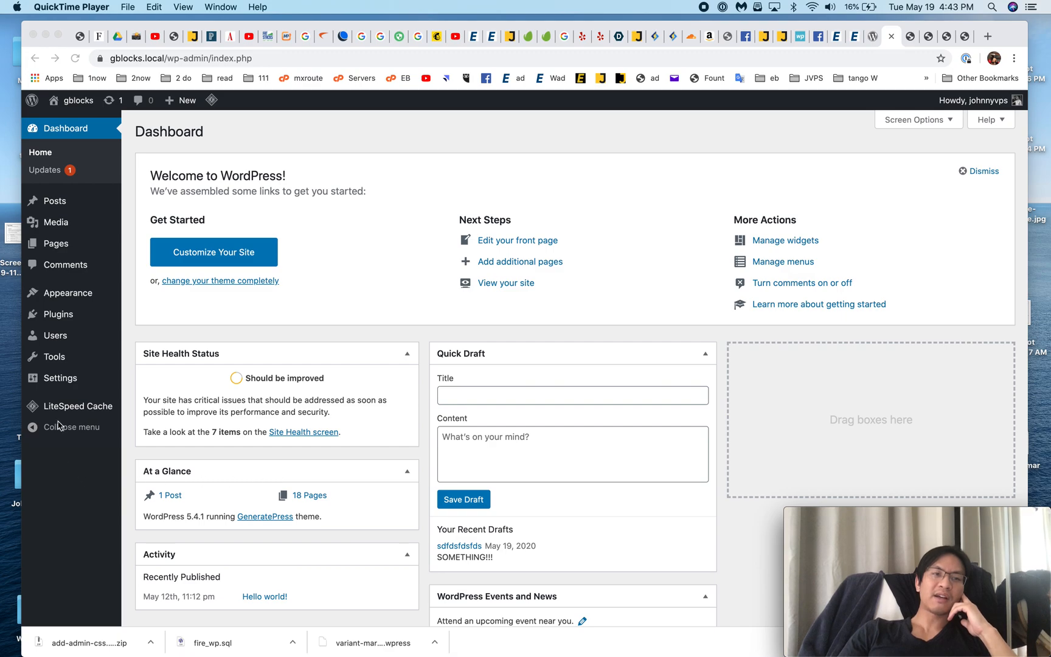
pyautogui.click(407, 216)
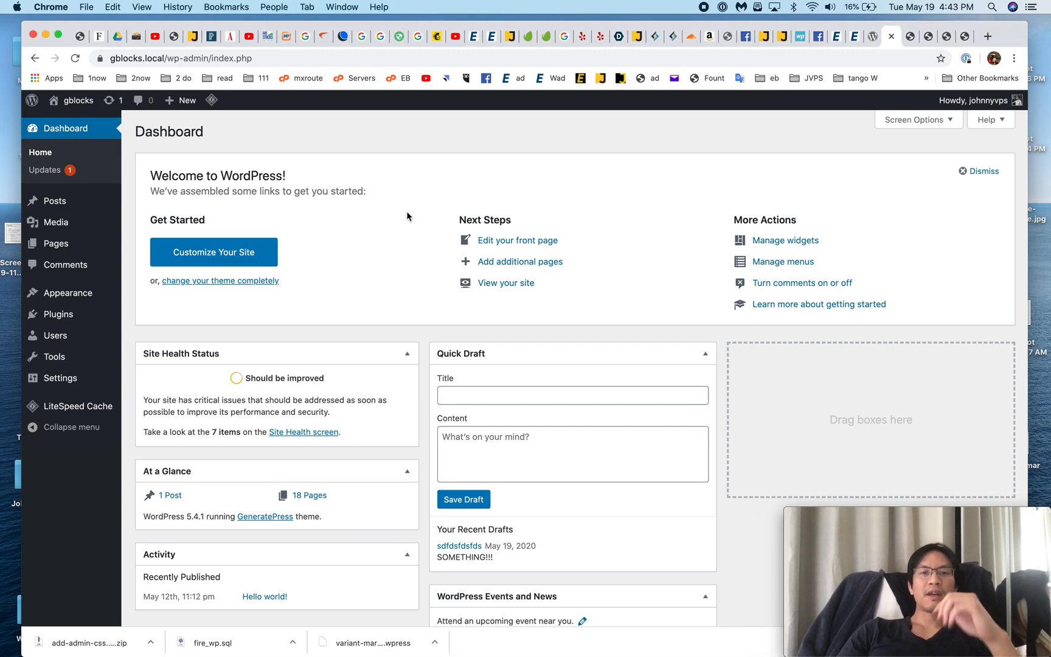
pyautogui.moveTo(565, 301)
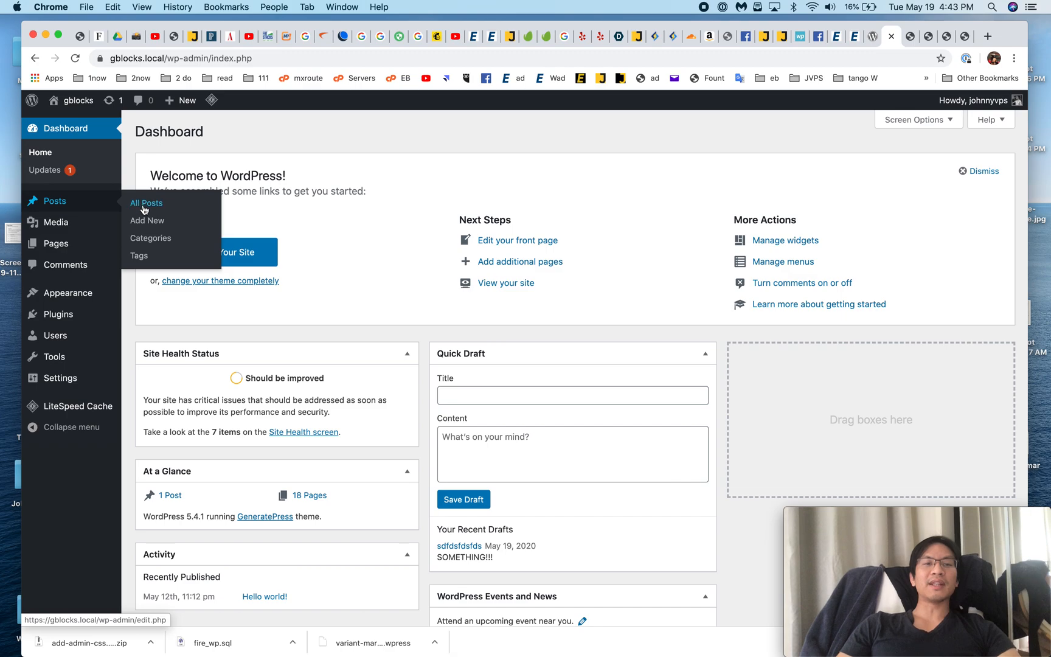
pyautogui.click(145, 202)
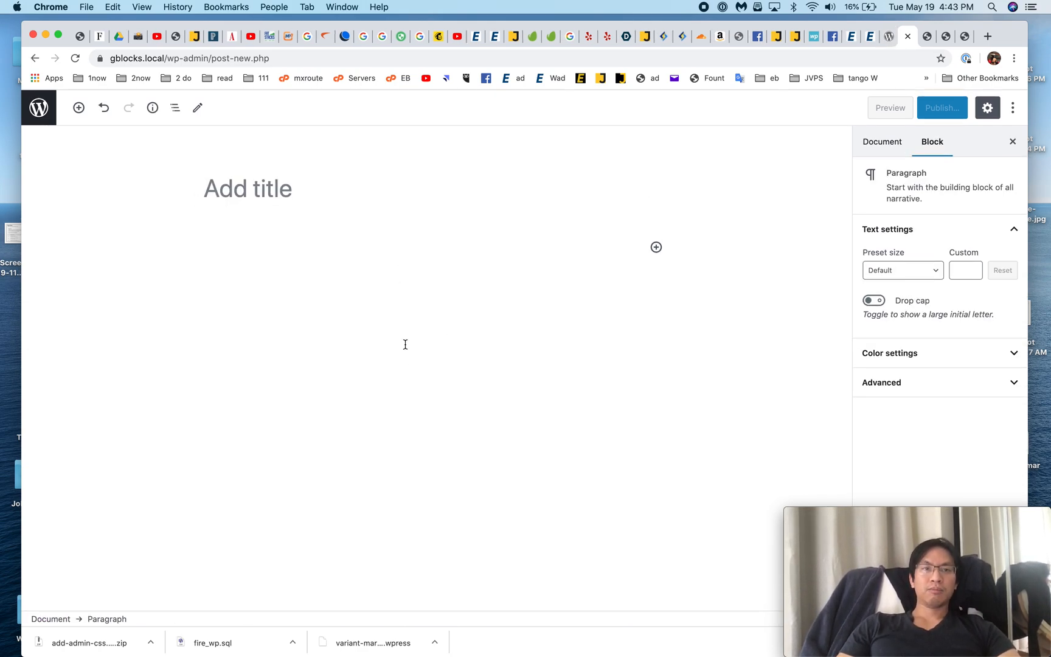
pyautogui.click(882, 141)
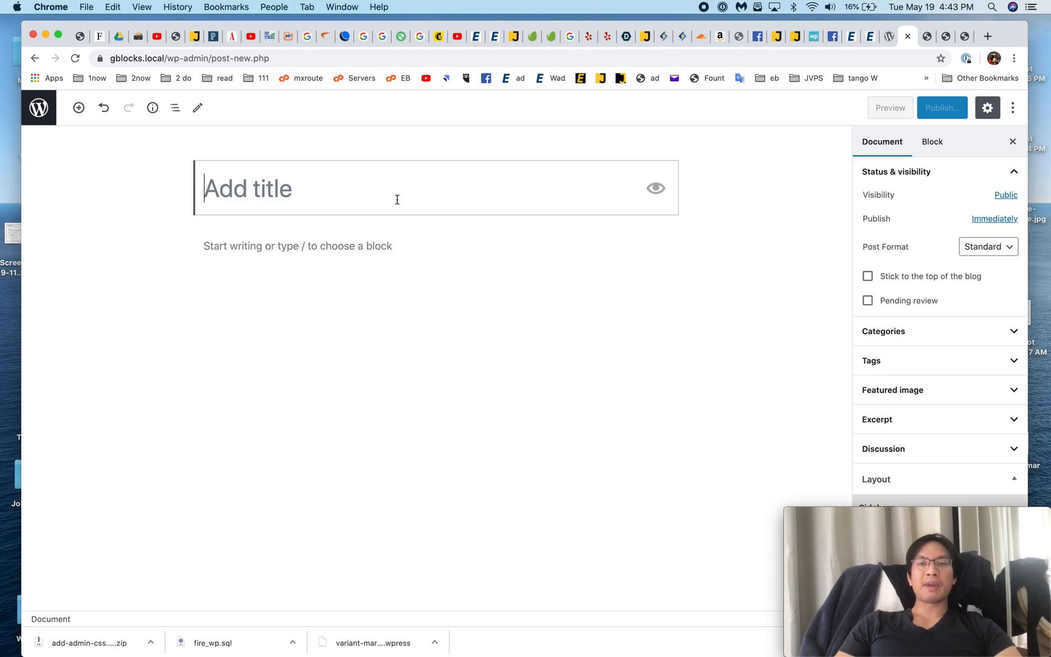
pyautogui.click(302, 246)
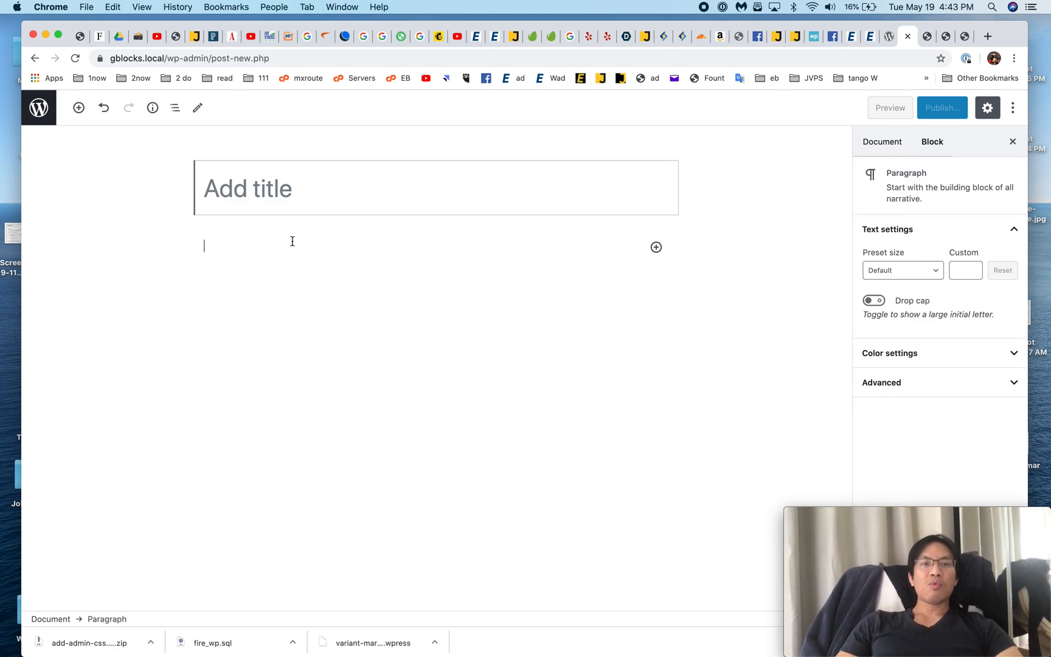
# Inspect the post title and select its editor-post-title__block wrapper div in DevTools.
pyautogui.rightClick(292, 242)
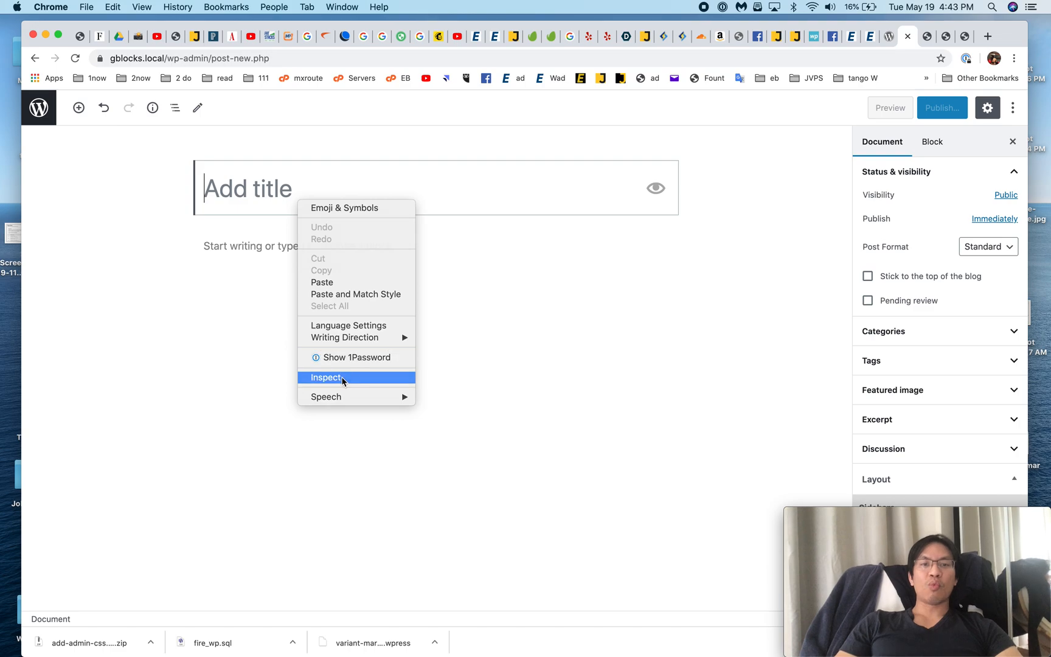
pyautogui.click(325, 377)
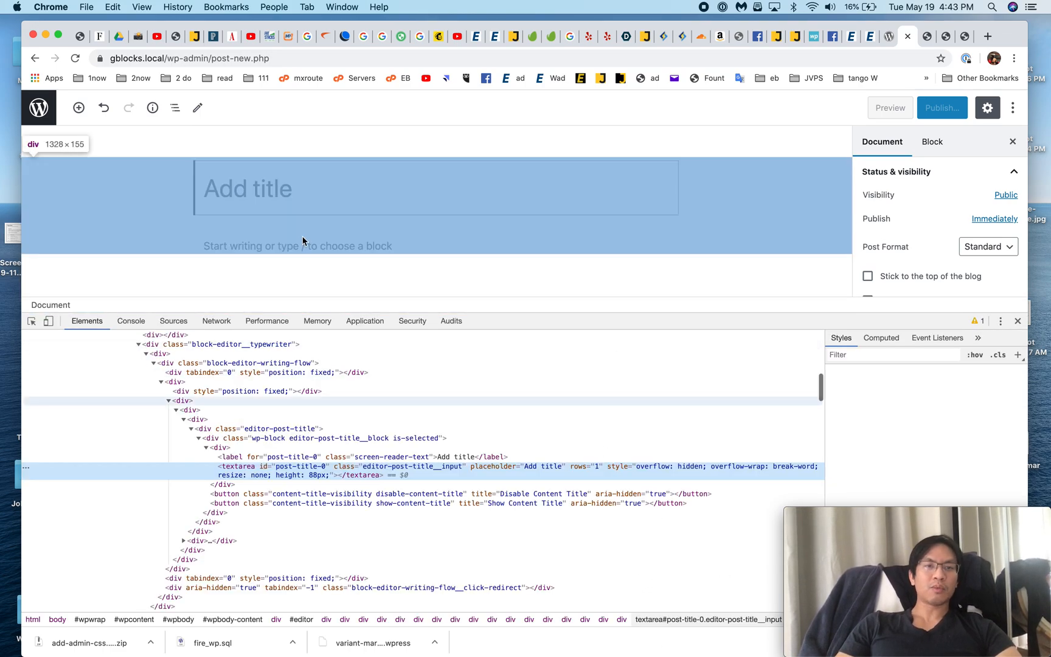
pyautogui.click(235, 362)
pyautogui.write('1000')
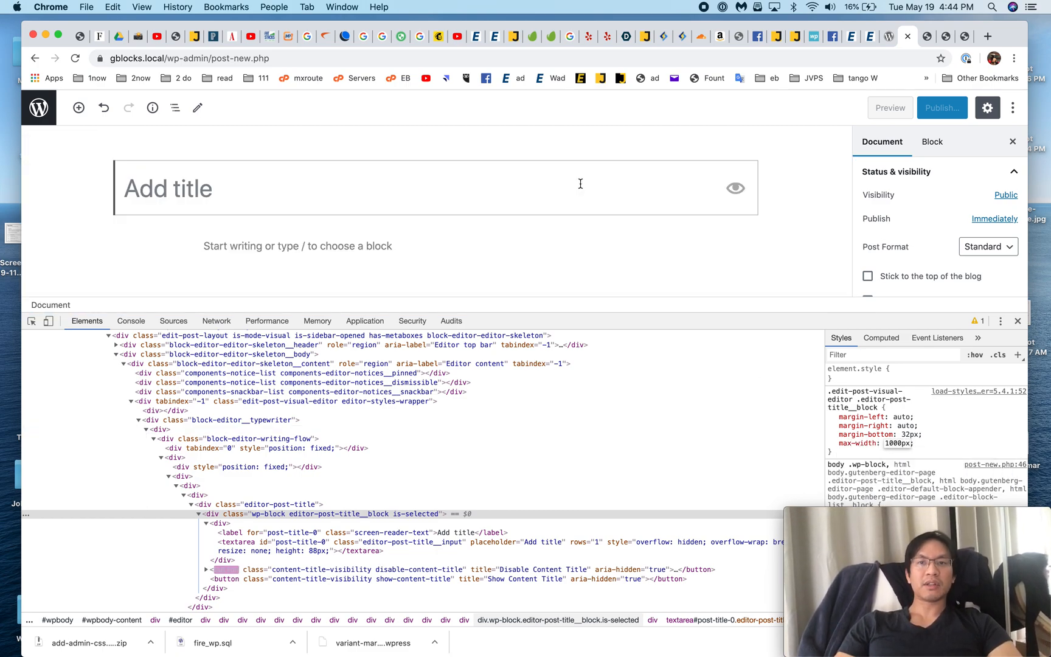
# Add background-color: red to the .editor-post-title__block rule and re-enable margin-bottom.
pyautogui.click(832, 443)
pyautogui.write('background-c')
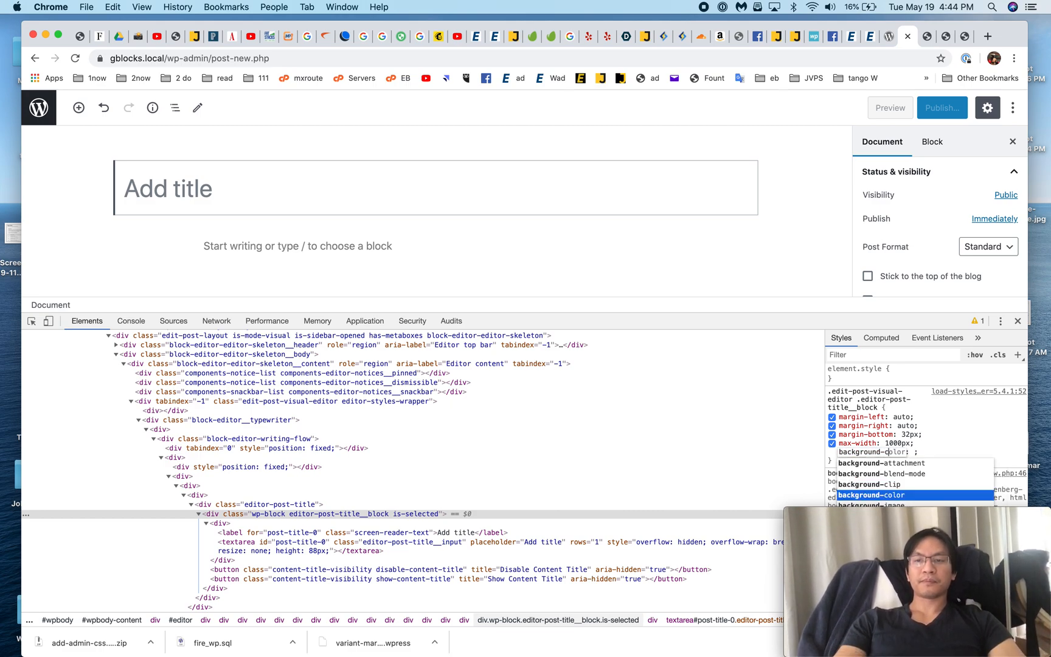
pyautogui.write('red')
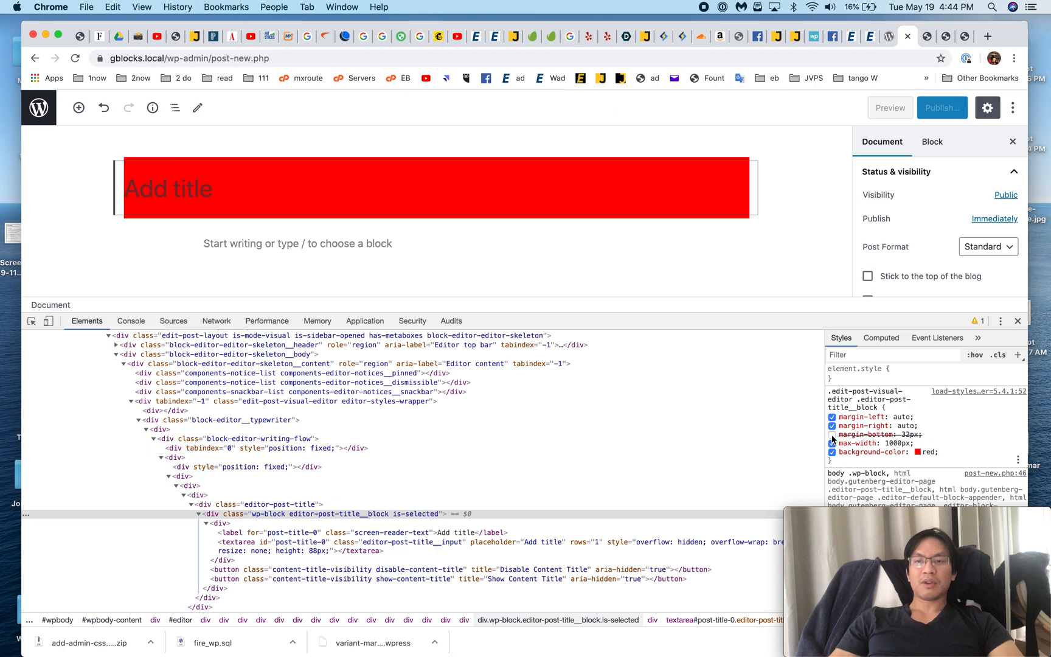
pyautogui.click(832, 434)
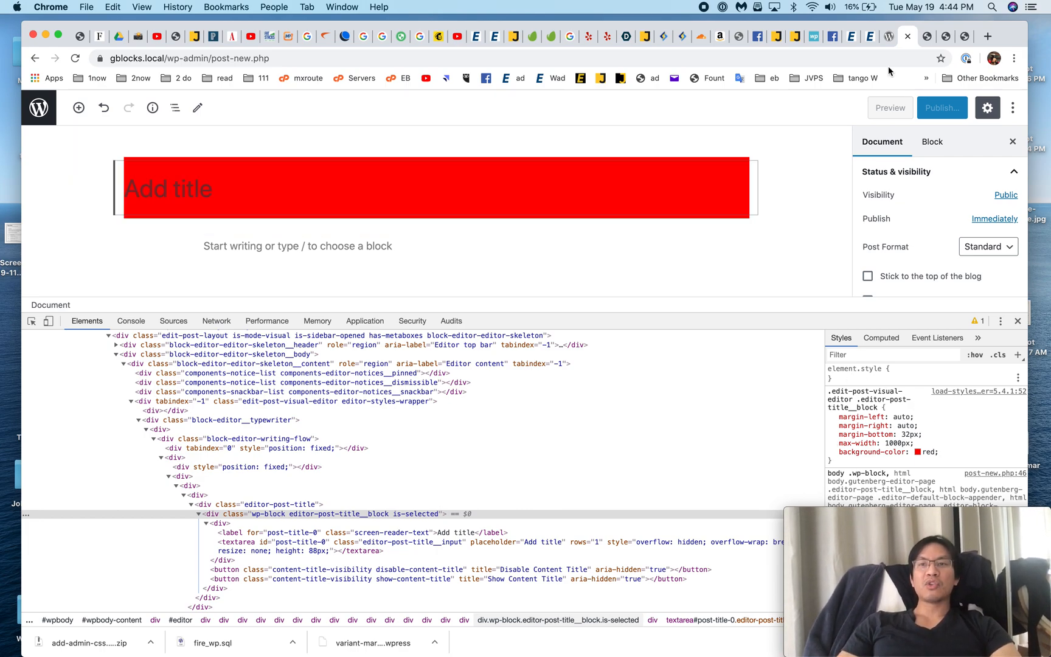
pyautogui.moveTo(558, 253)
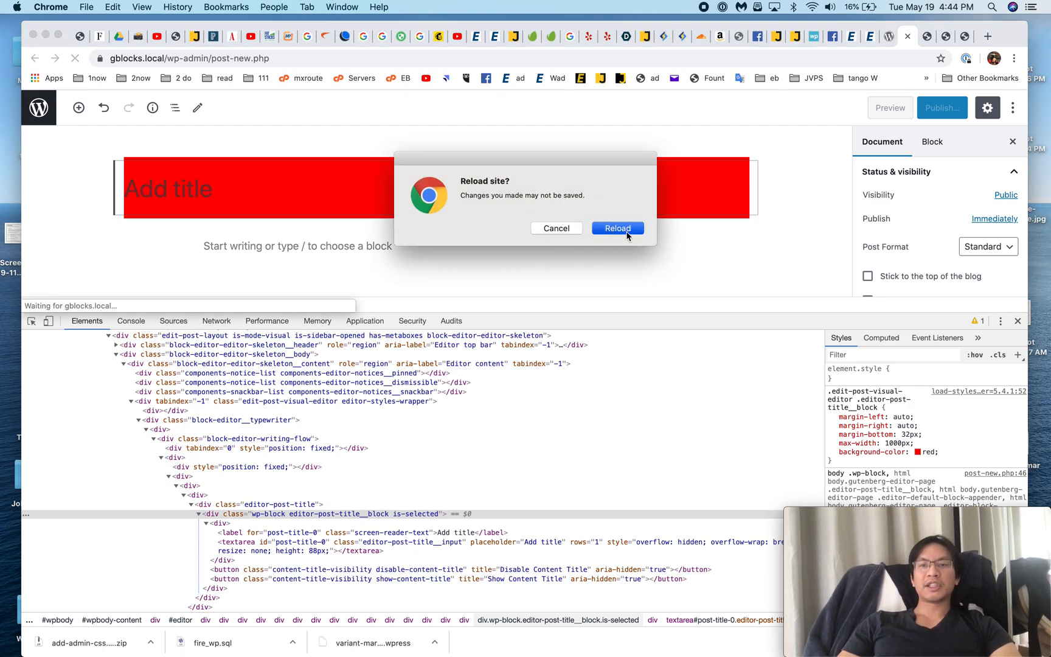
# Reload the editor, return to the Posts list, and head to Plugins.
pyautogui.click(617, 228)
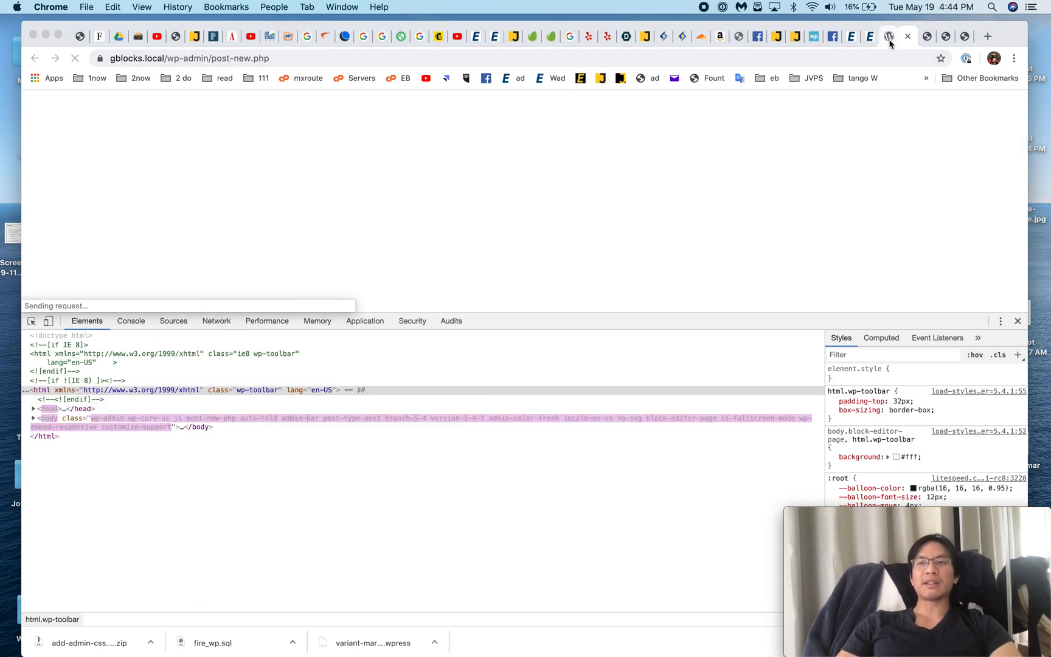
pyautogui.moveTo(795, 37)
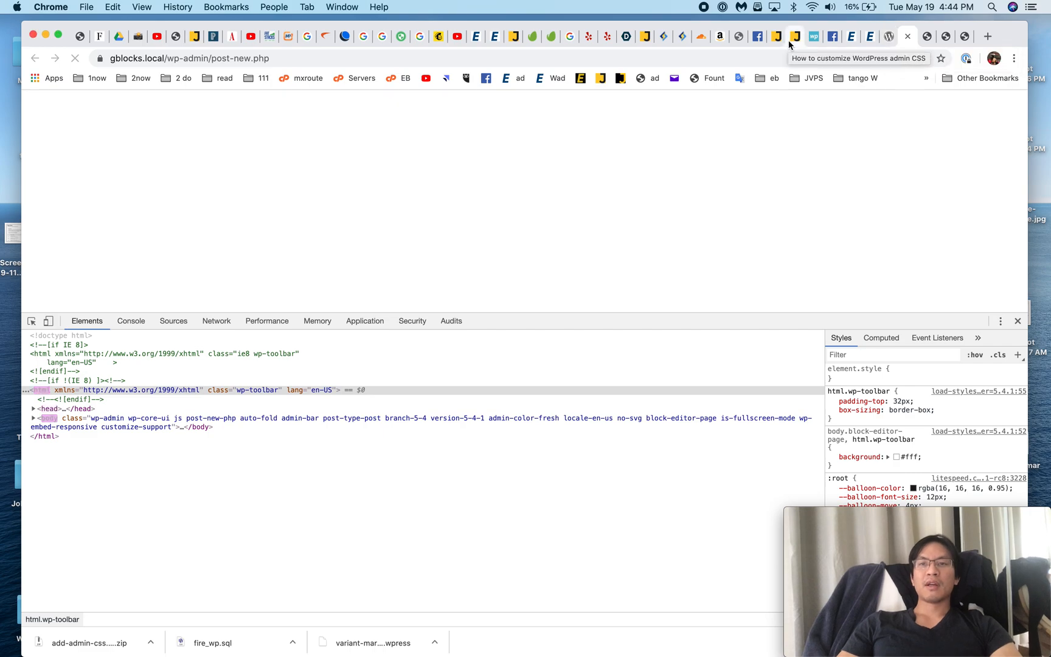
pyautogui.click(796, 36)
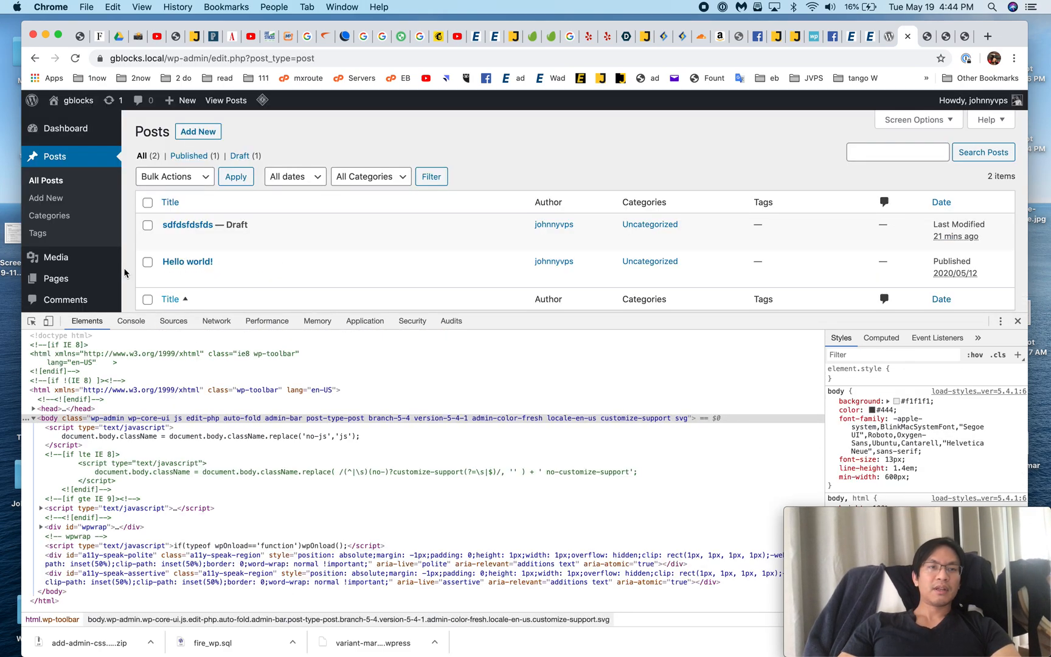
pyautogui.click(58, 182)
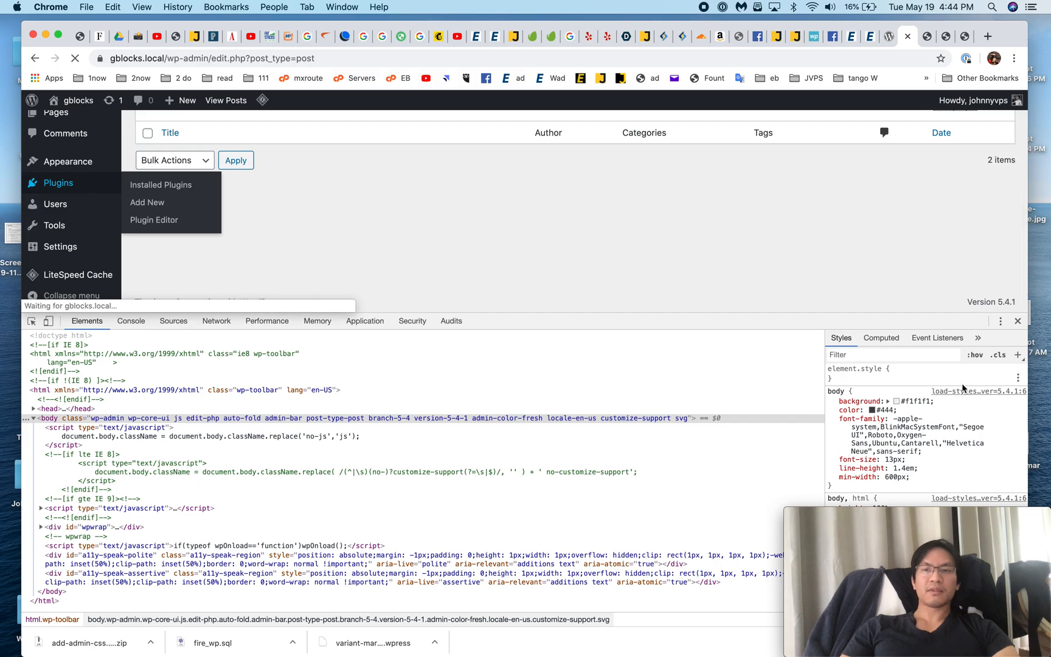
# Close DevTools and activate the Add Admin CSS plugin from Installed Plugins.
pyautogui.click(161, 184)
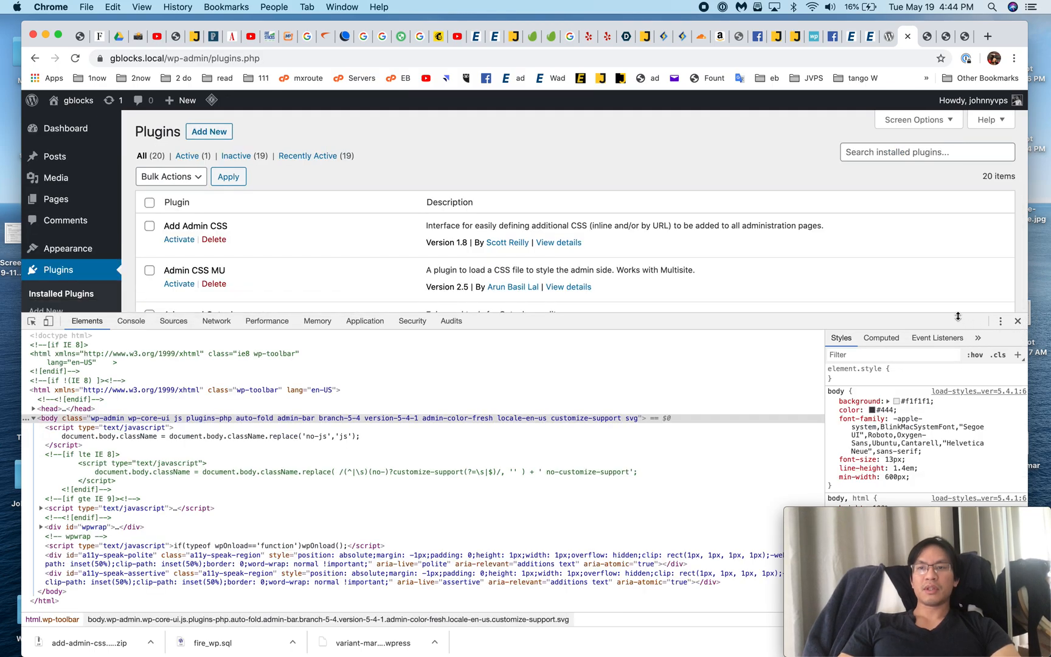
pyautogui.click(1018, 321)
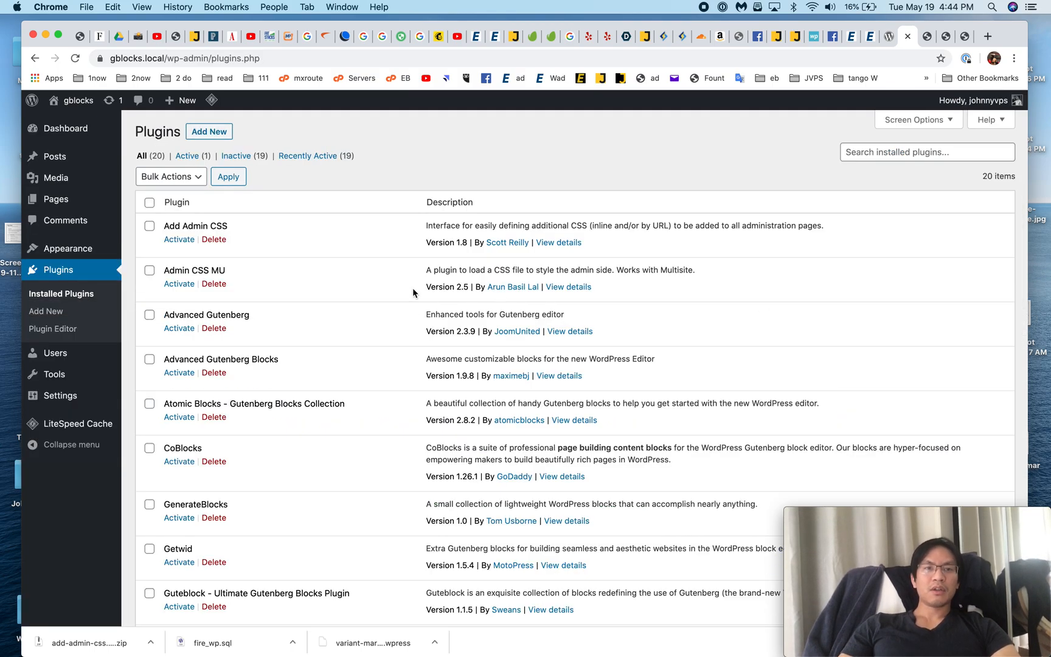
pyautogui.moveTo(569, 243)
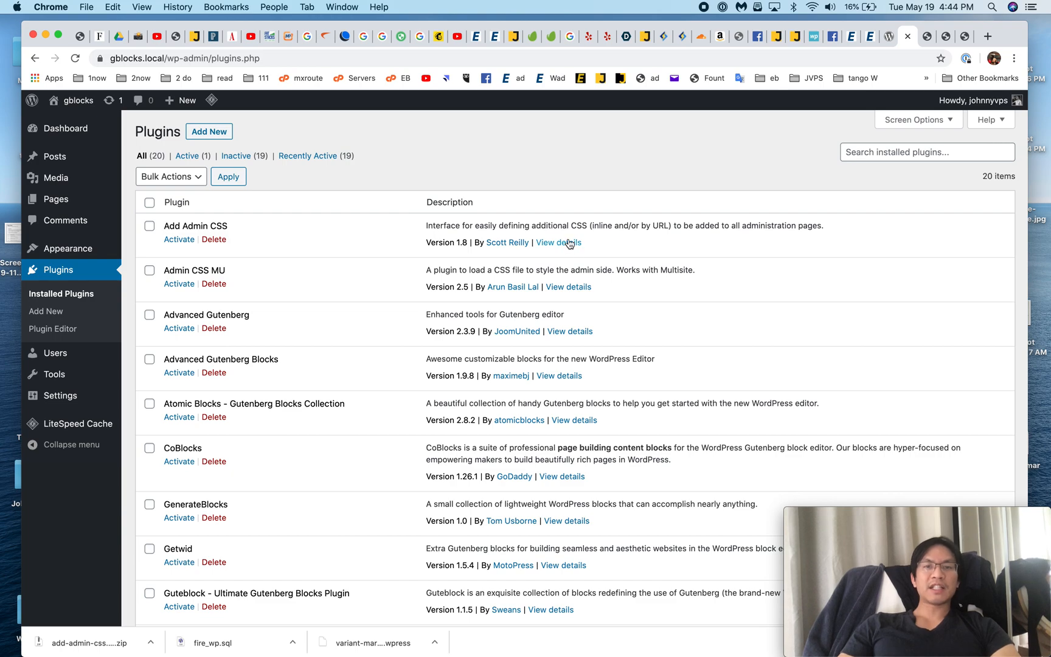
pyautogui.moveTo(242, 275)
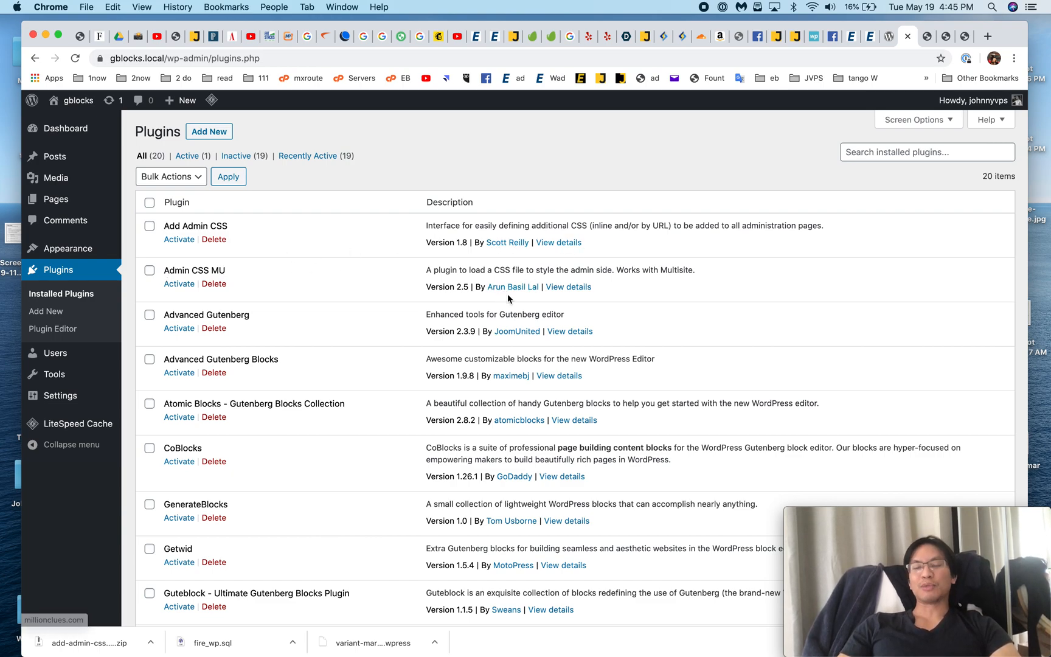
pyautogui.moveTo(179, 239)
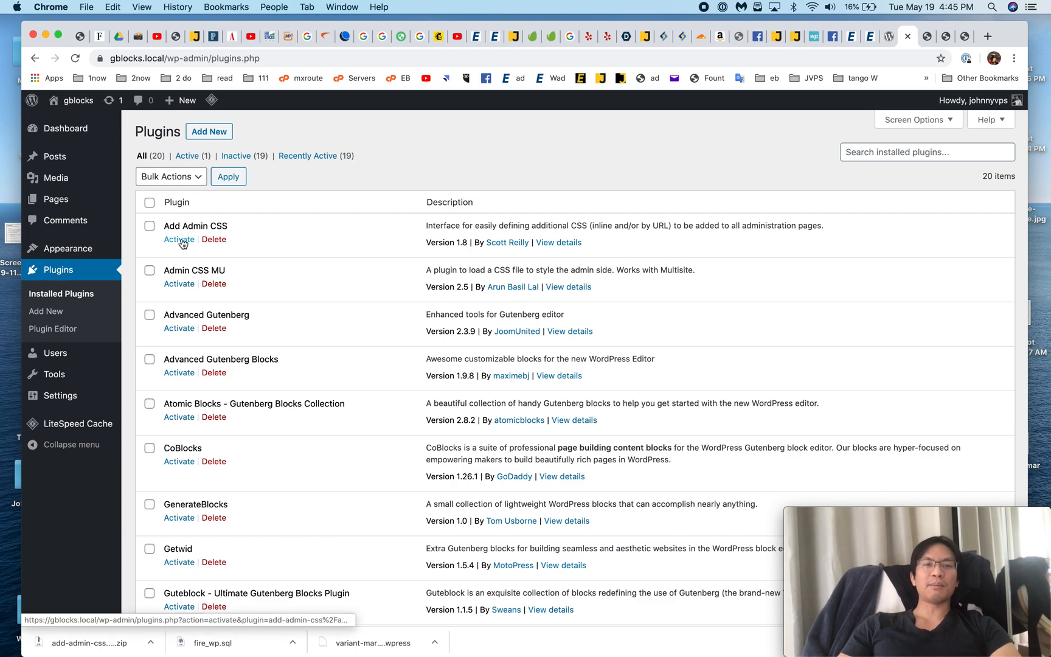
pyautogui.click(178, 239)
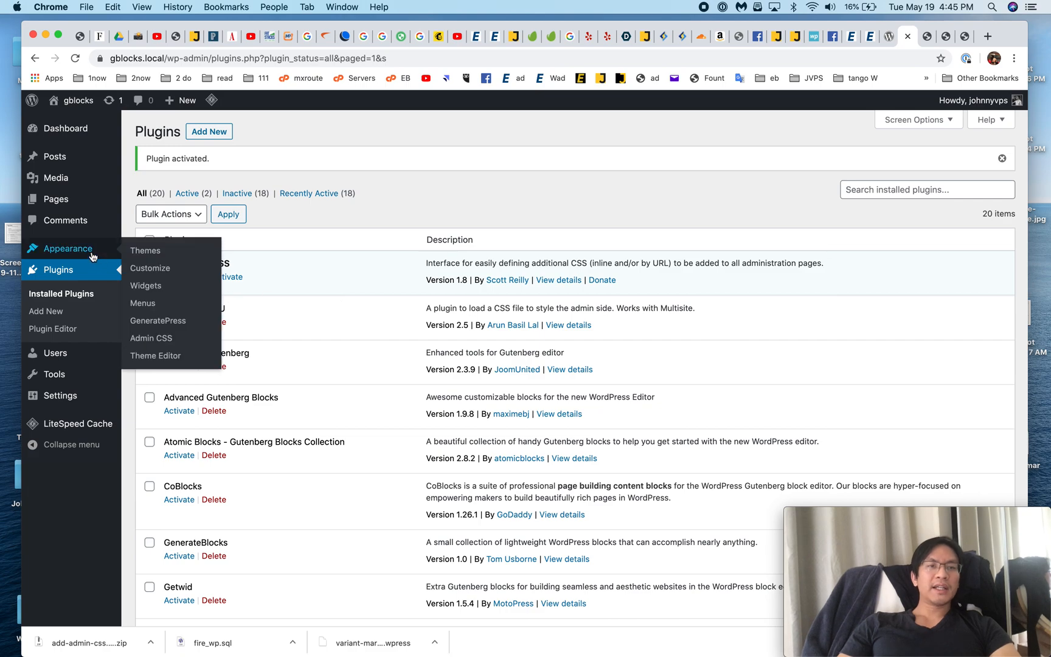
# Change the .wp-block max-width in Appearance > Admin CSS to 1000px.
pyautogui.click(151, 338)
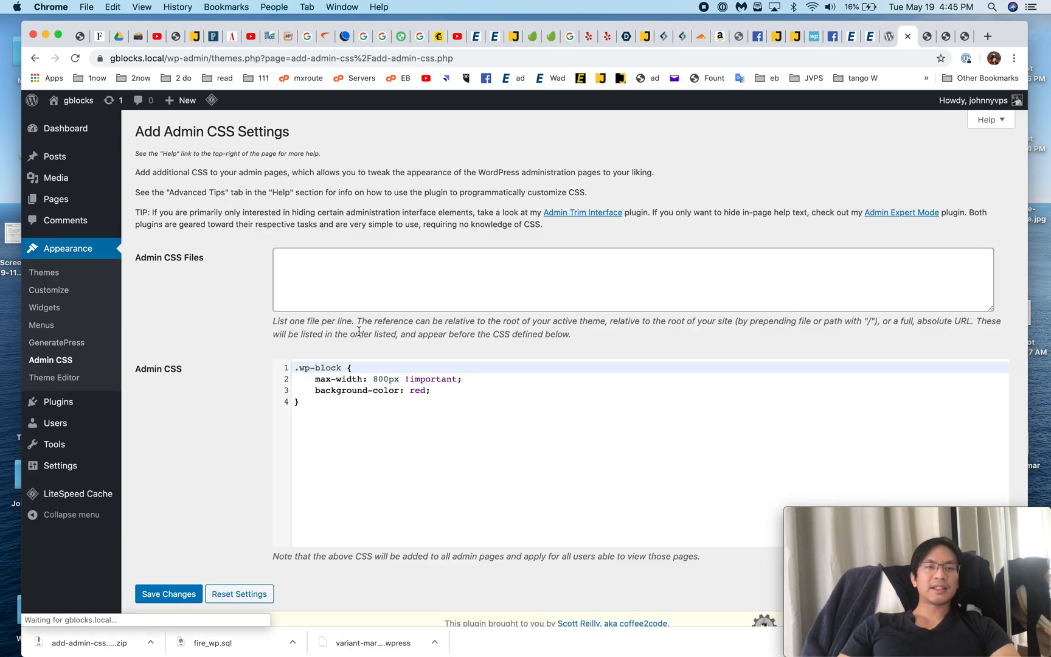
pyautogui.click(395, 401)
pyautogui.write('10')
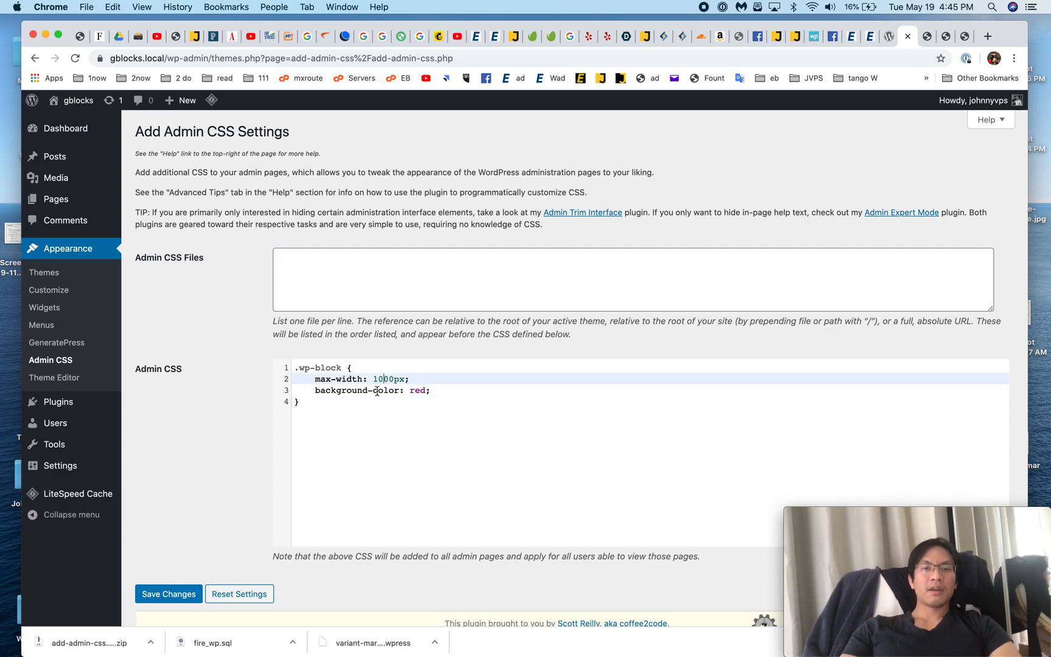
# Save the admin CSS and inspect the red, 1000px .wp-block rule in the post editor.
pyautogui.click(168, 593)
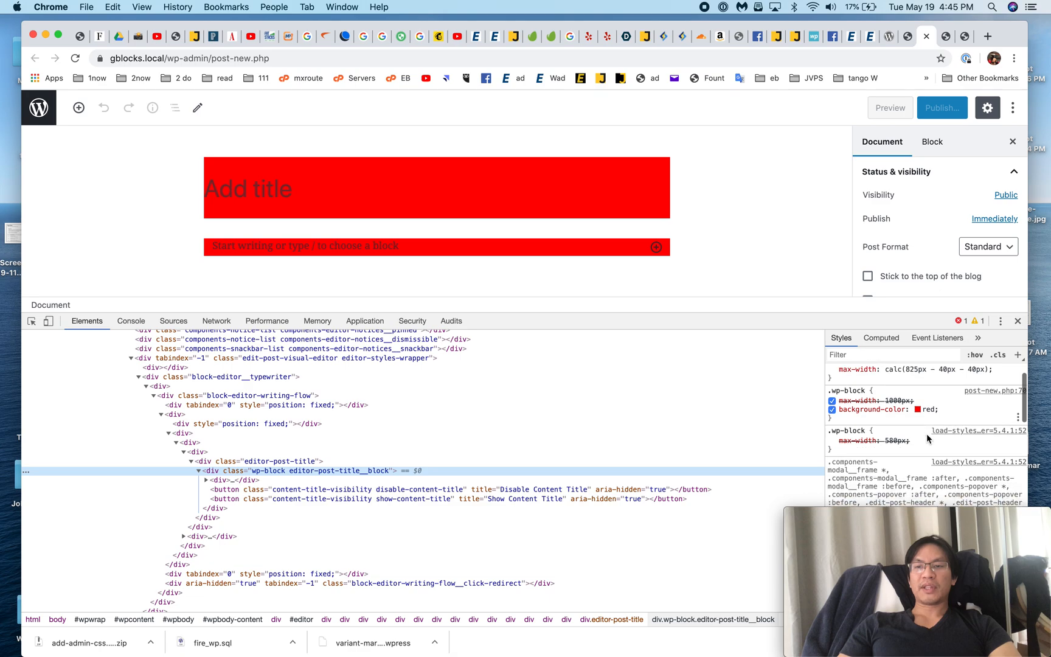
pyautogui.scroll(3)
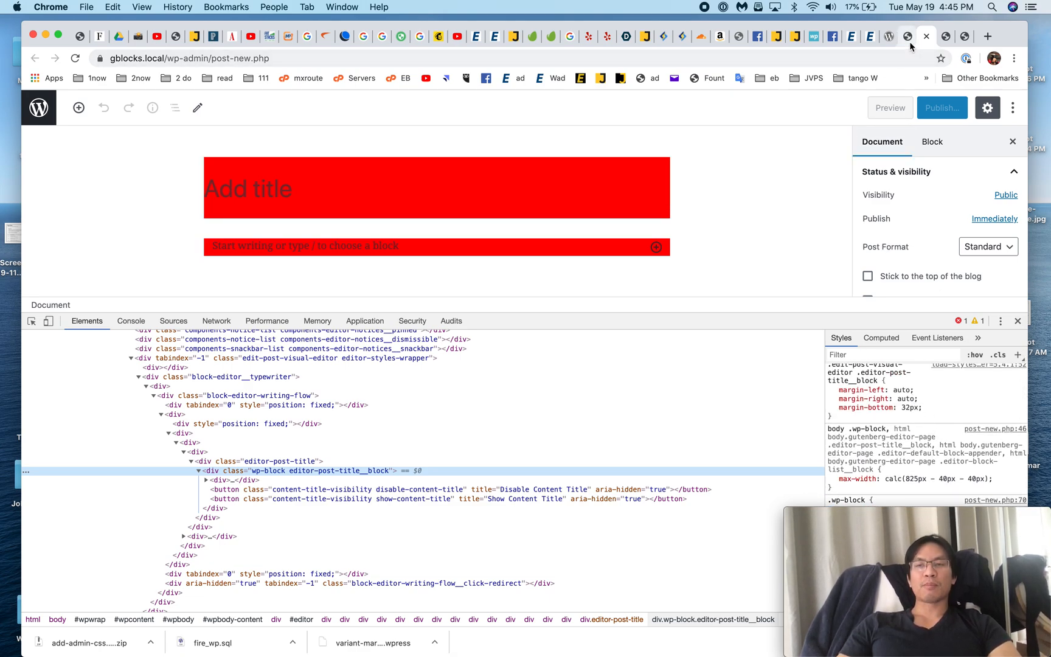
pyautogui.moveTo(907, 35)
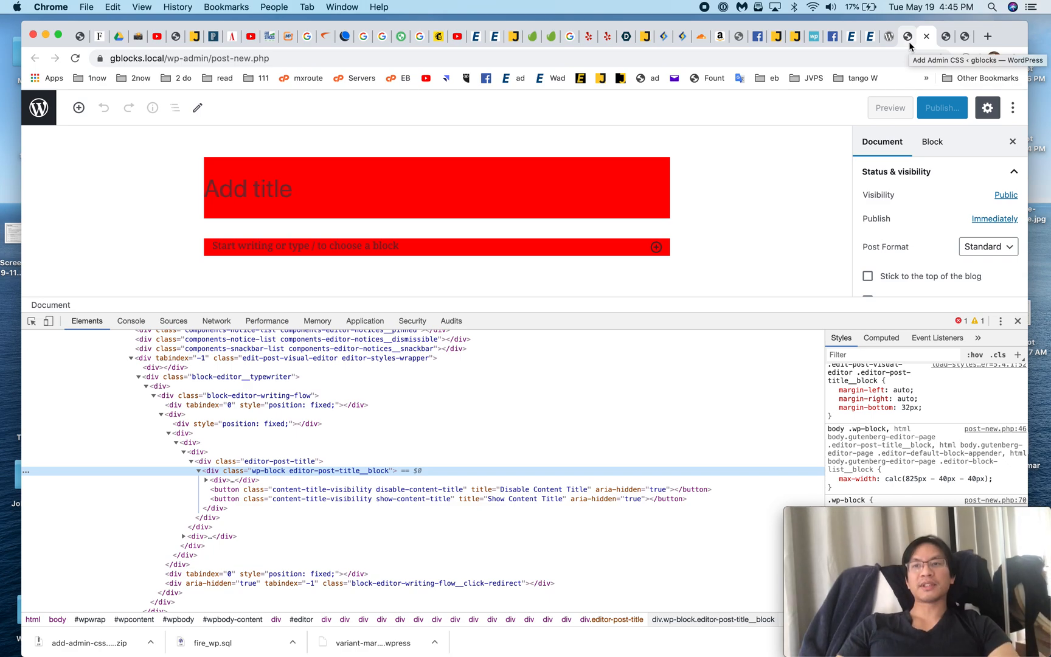
# Mark the 1000px max-width as !important in Admin CSS and save.
pyautogui.click(889, 36)
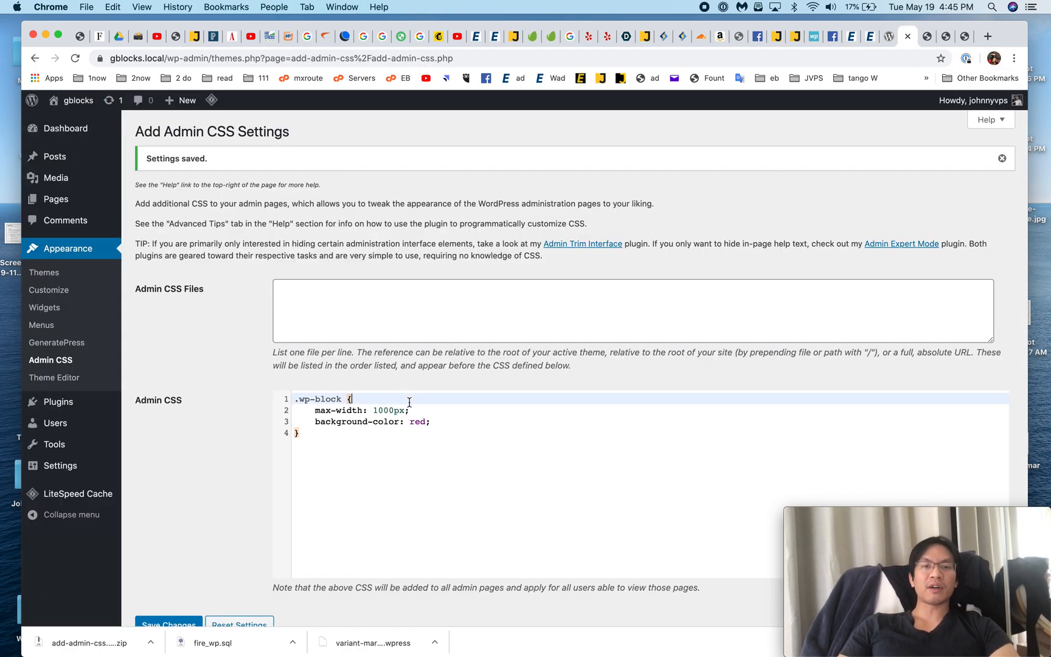
pyautogui.write('!importa')
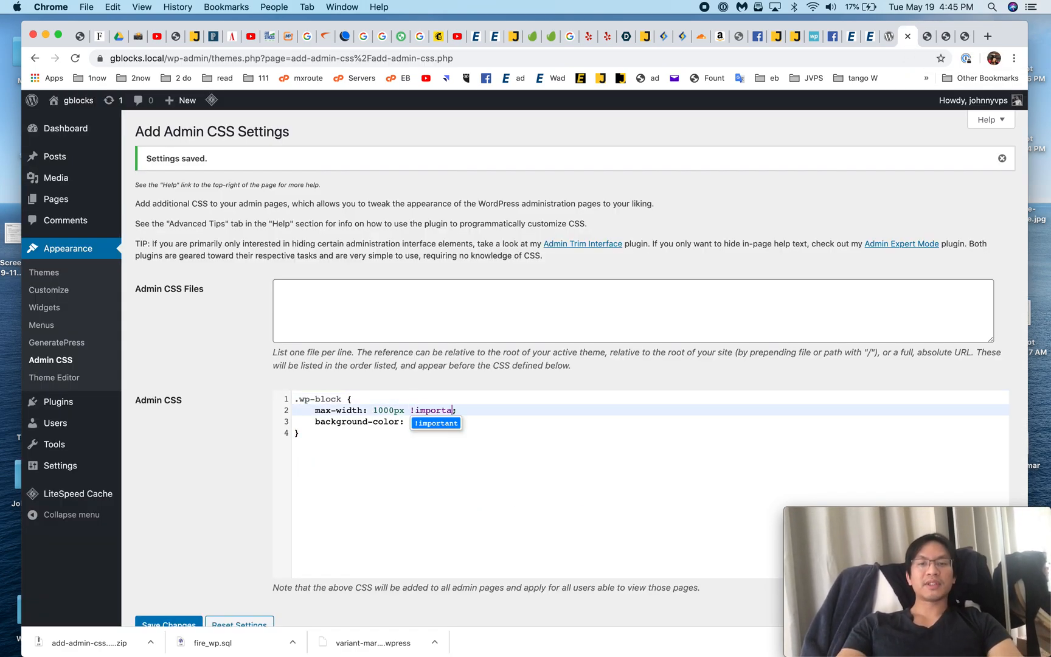
pyautogui.click(168, 624)
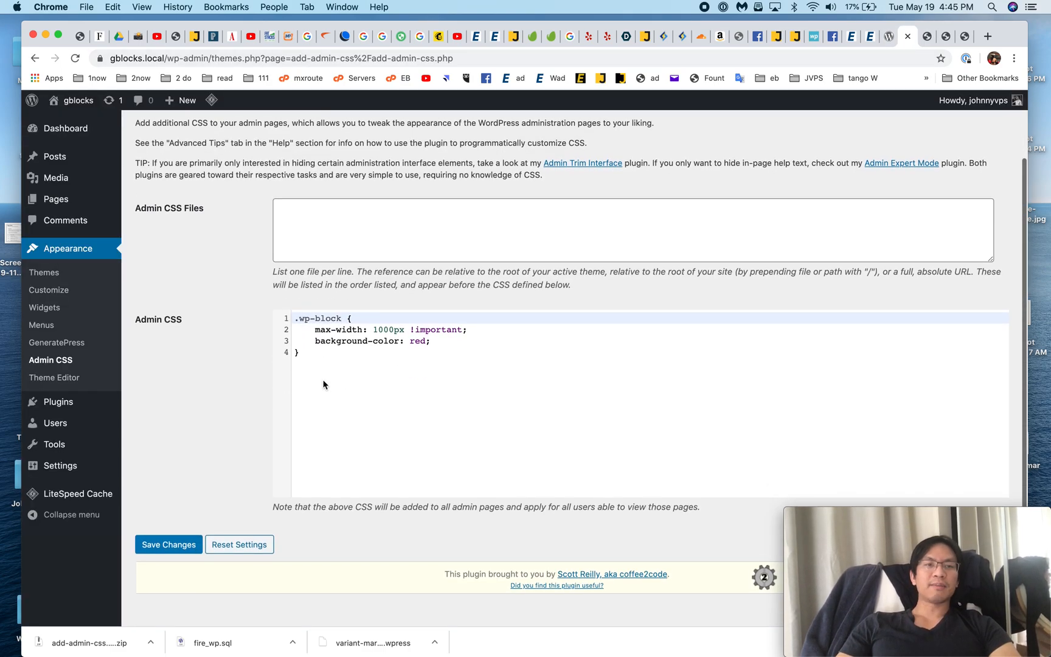
pyautogui.click(168, 544)
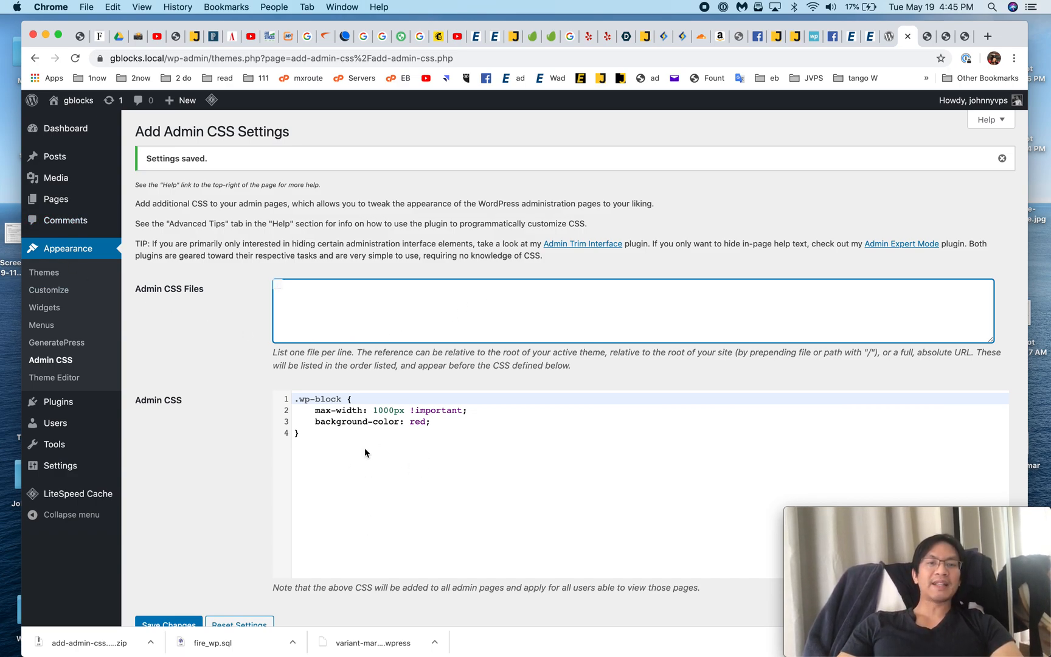
pyautogui.moveTo(51, 360)
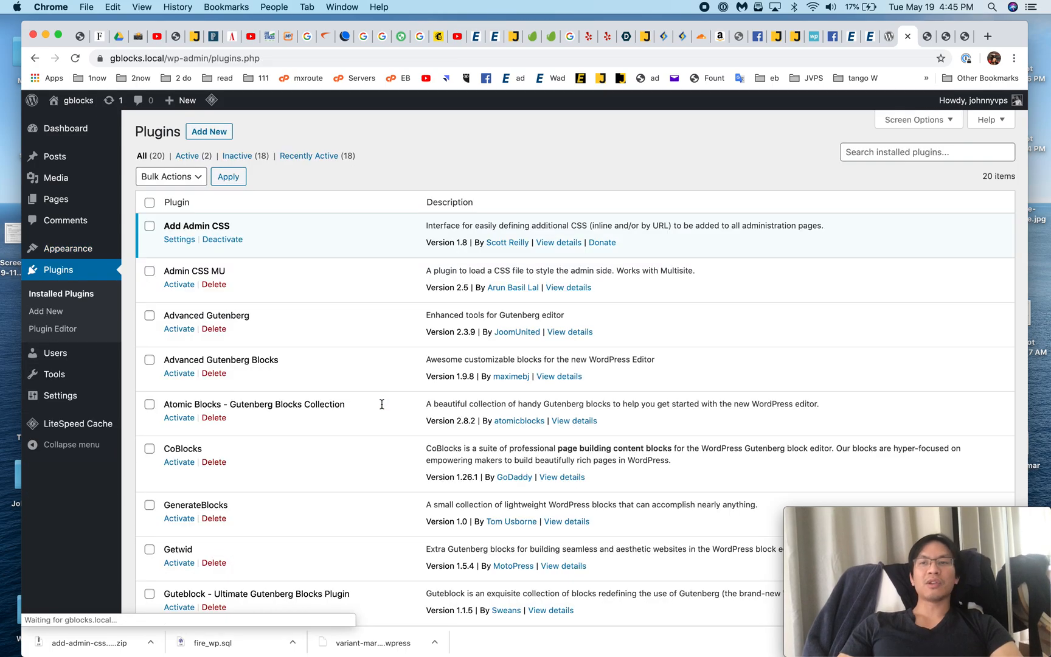
# Deactivate Add Admin CSS and switch to the tutorial post with the functions.php snippet.
pyautogui.scroll(-3)
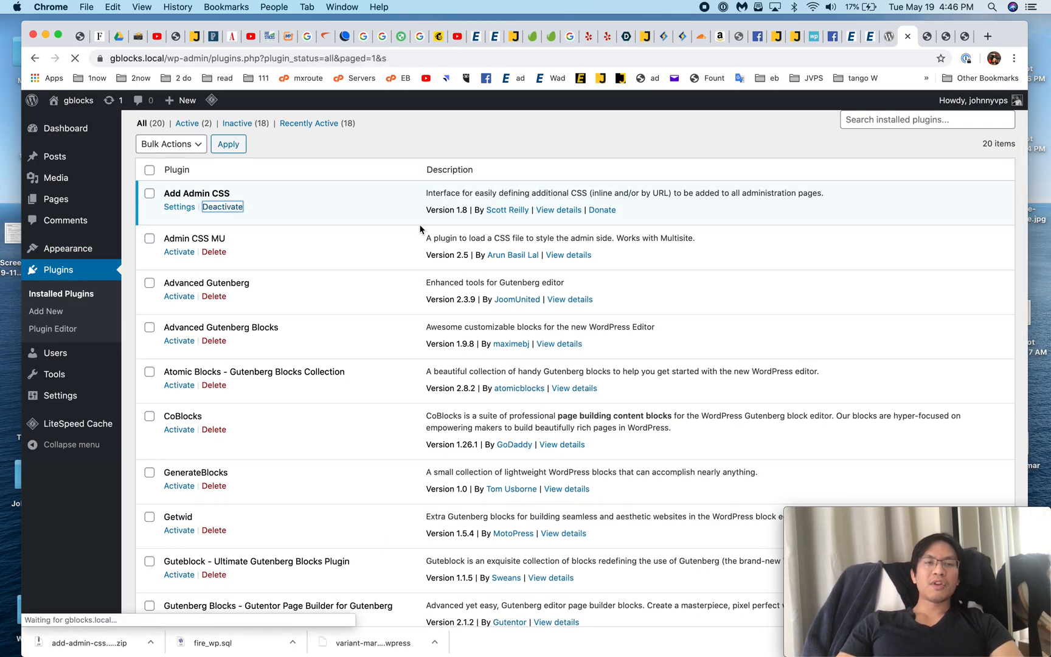
pyautogui.click(222, 206)
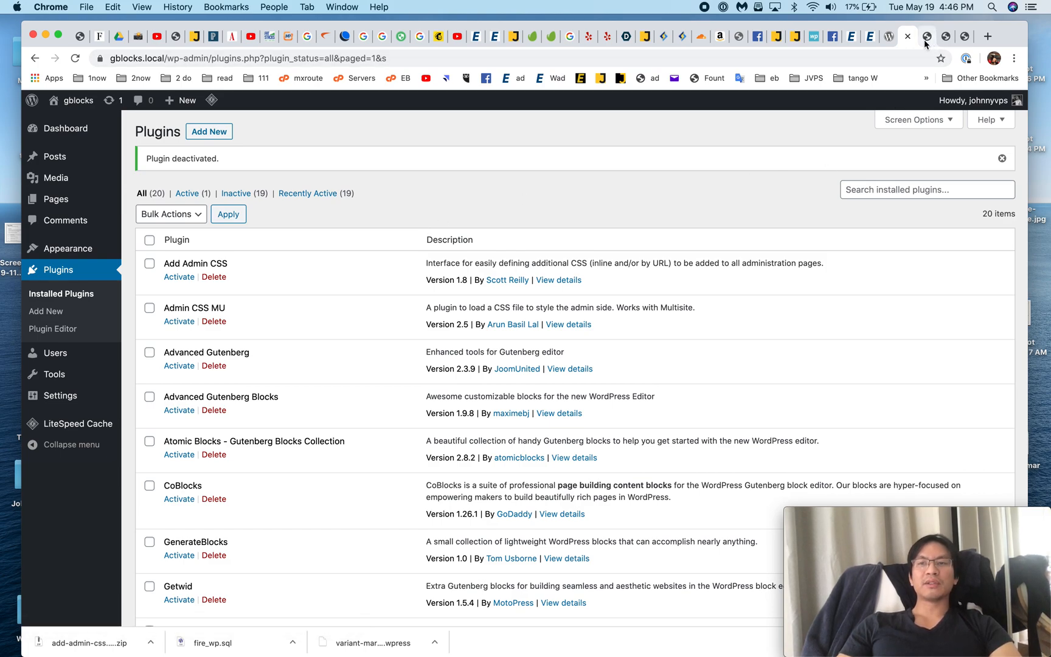
pyautogui.click(757, 37)
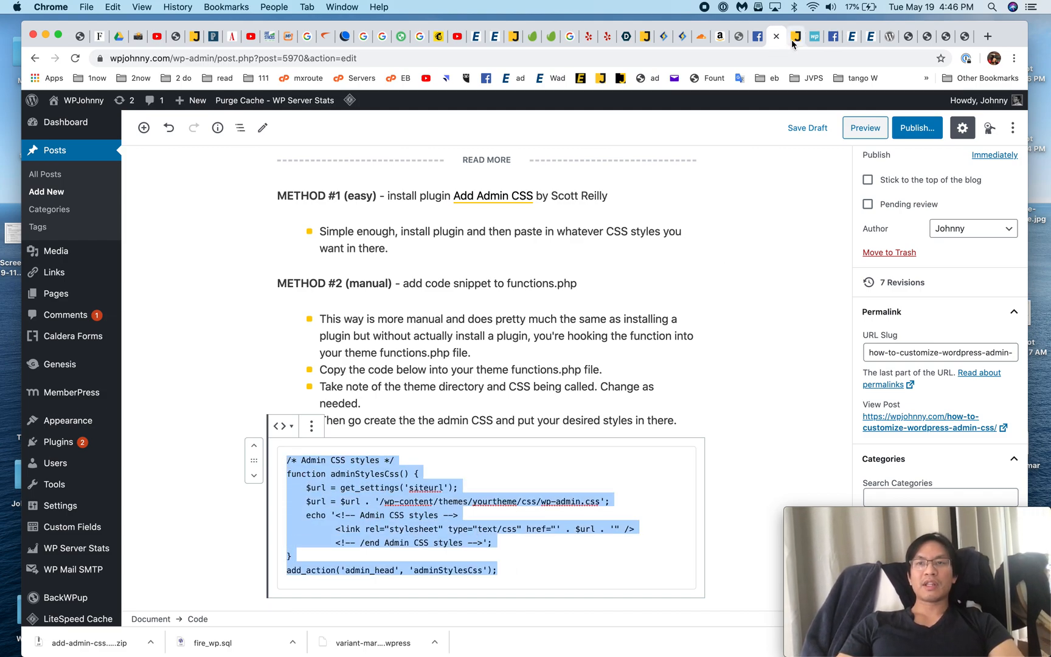
# Open the GeneratePress theme's functions.php in the Theme Editor on the local site.
pyautogui.click(795, 36)
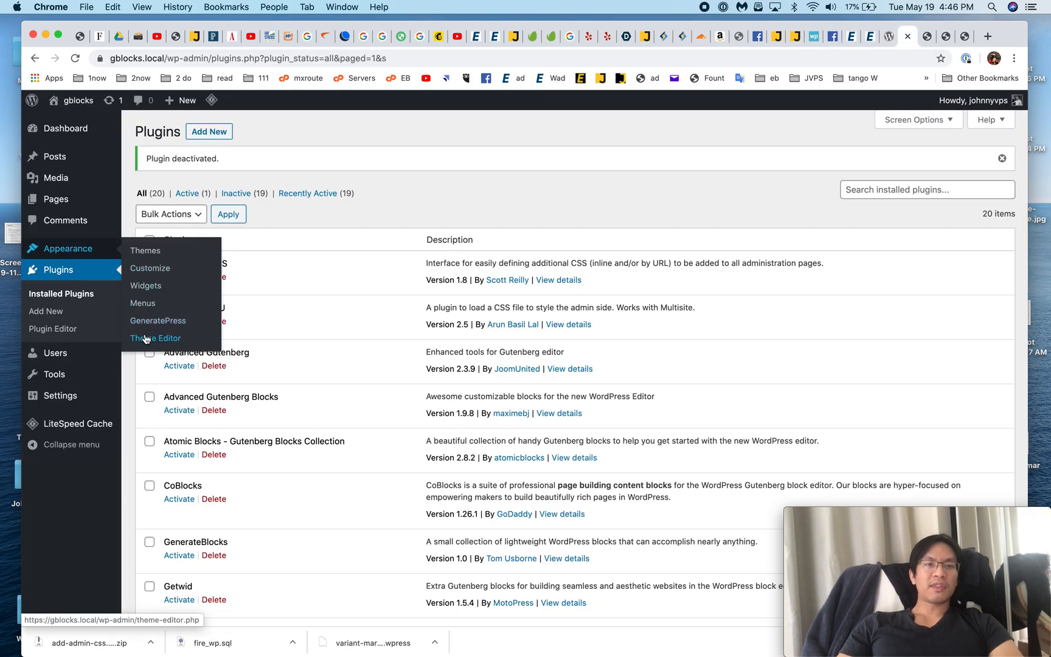
pyautogui.click(156, 338)
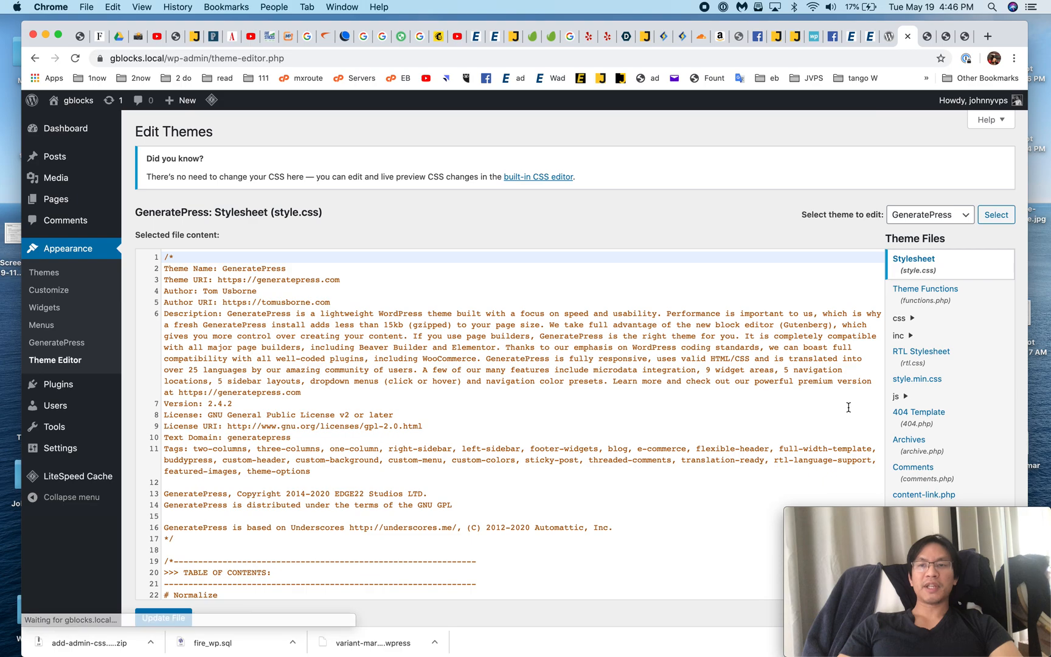
pyautogui.click(925, 288)
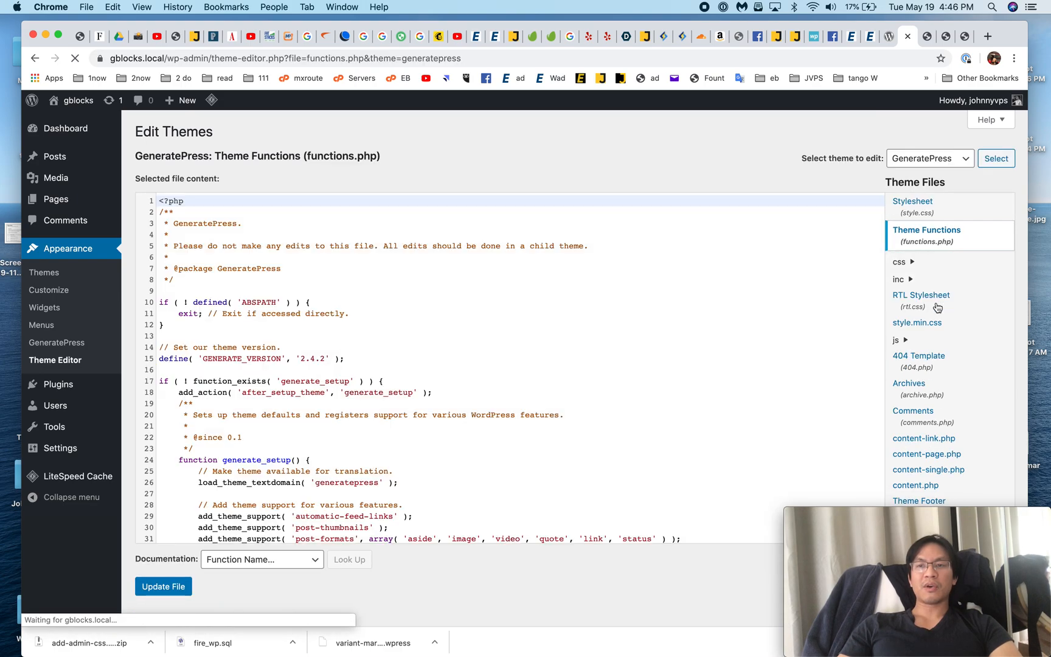
pyautogui.scroll(-3)
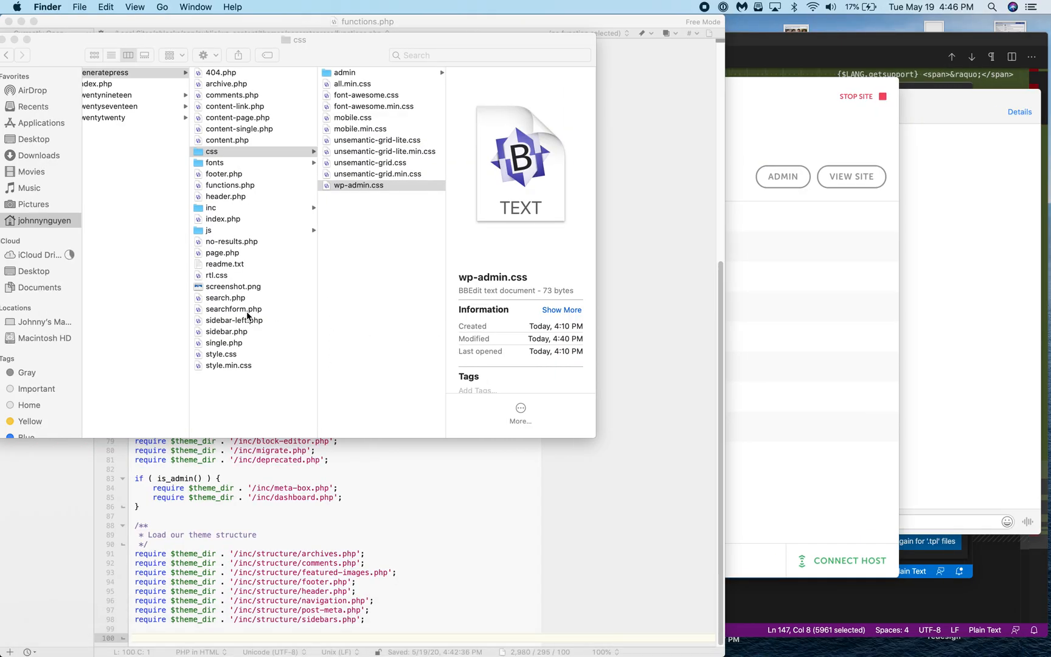
pyautogui.moveTo(183, 469)
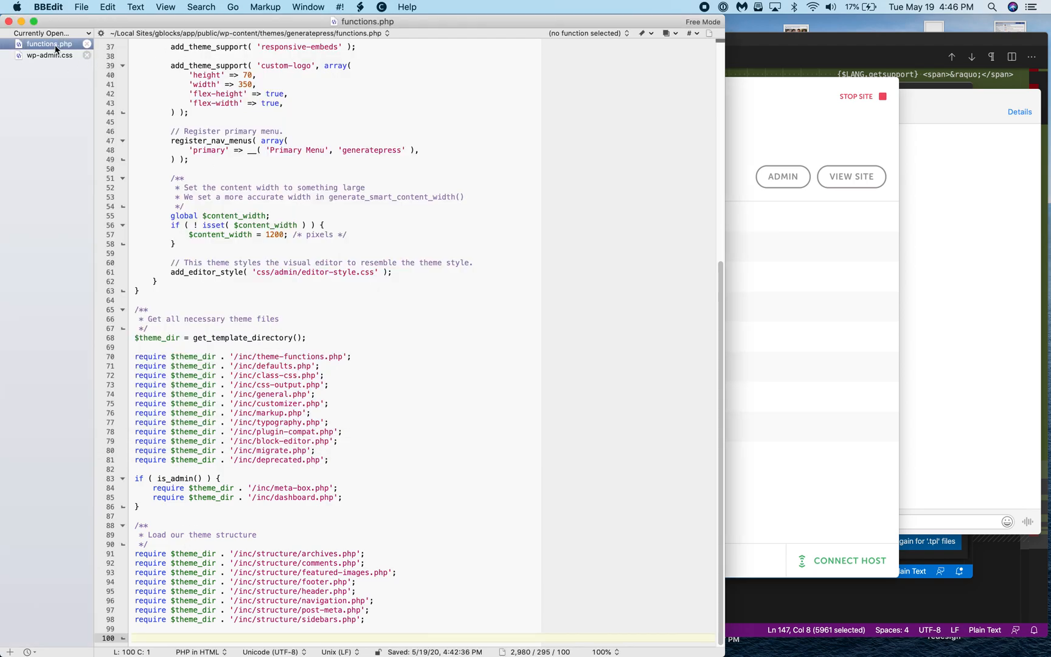
pyautogui.moveTo(388, 643)
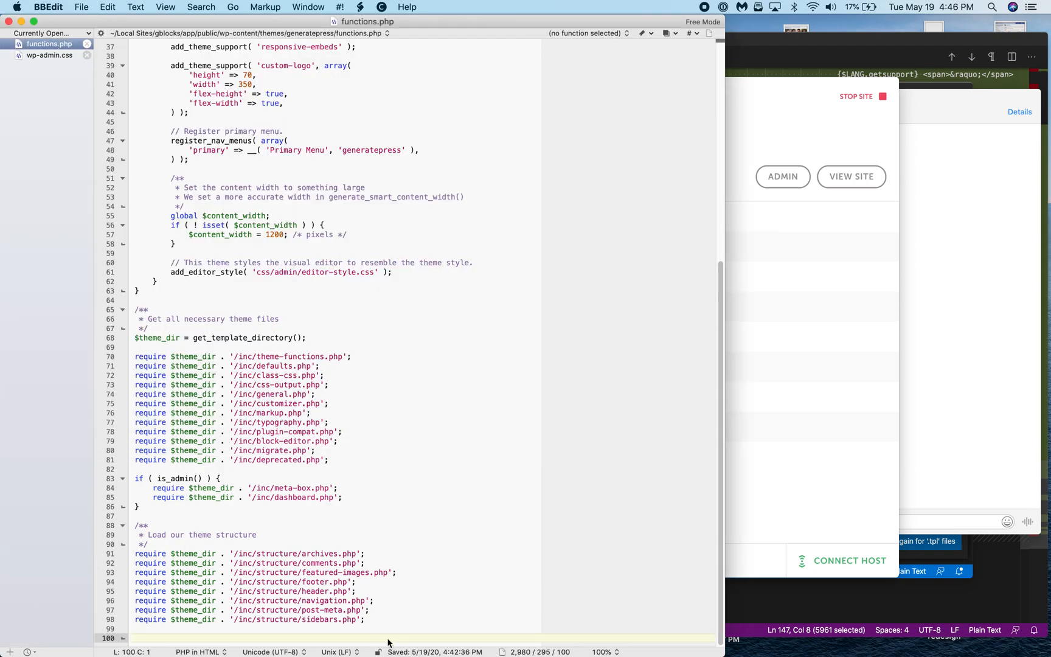
# Point the pasted admin CSS snippet's stylesheet path at generatepress/css/wp-admin.css in functions.php.
pyautogui.scroll(-3)
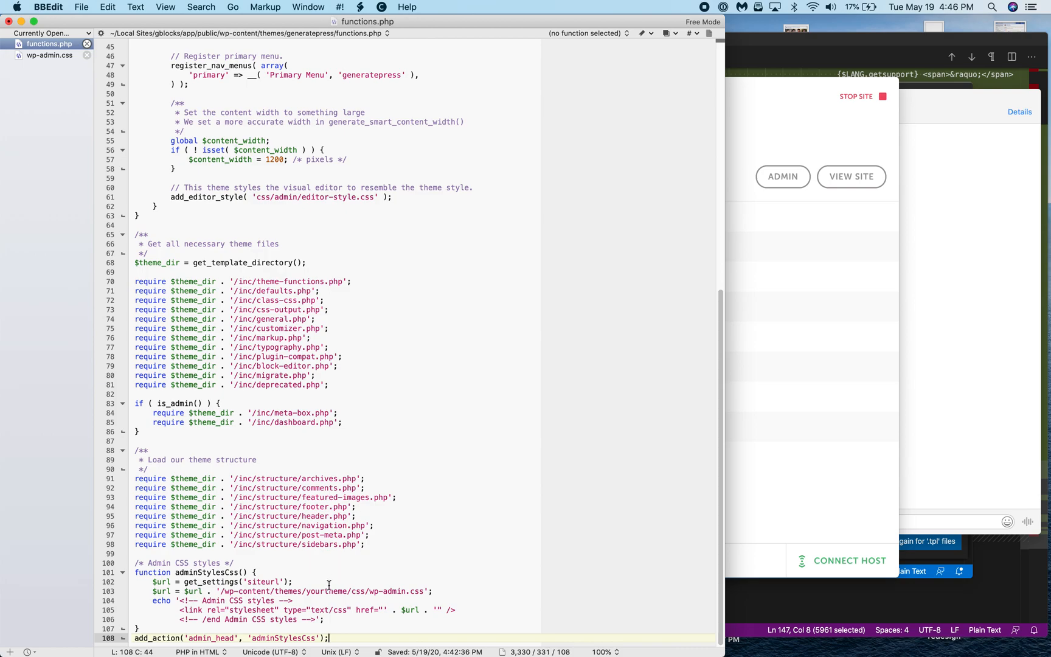
pyautogui.click(323, 591)
pyautogui.write('generatepress')
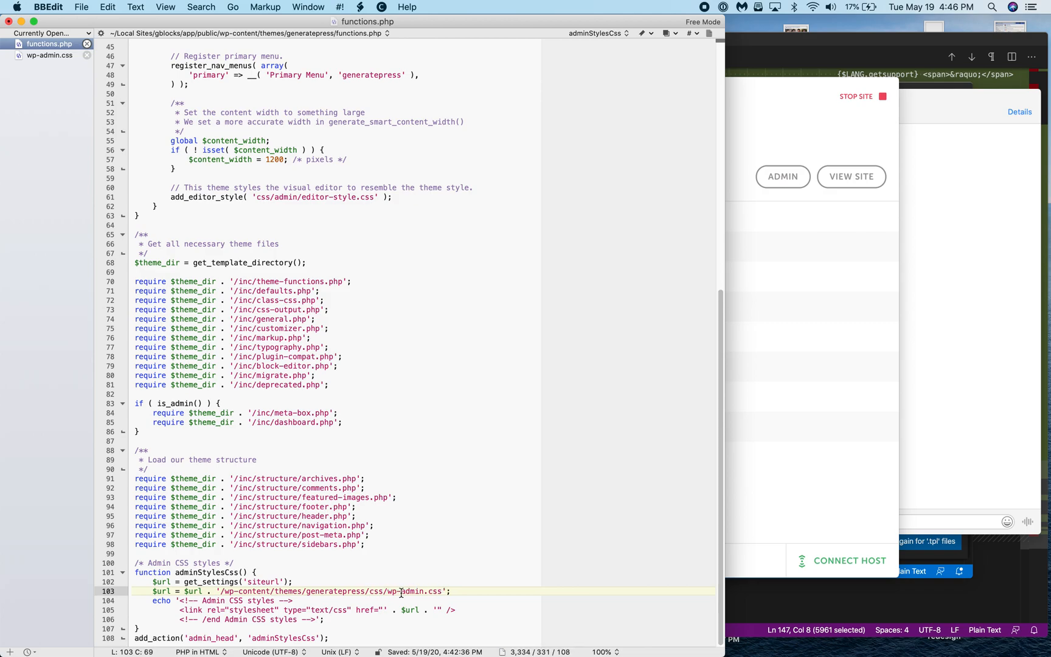
pyautogui.doubleClick(419, 591)
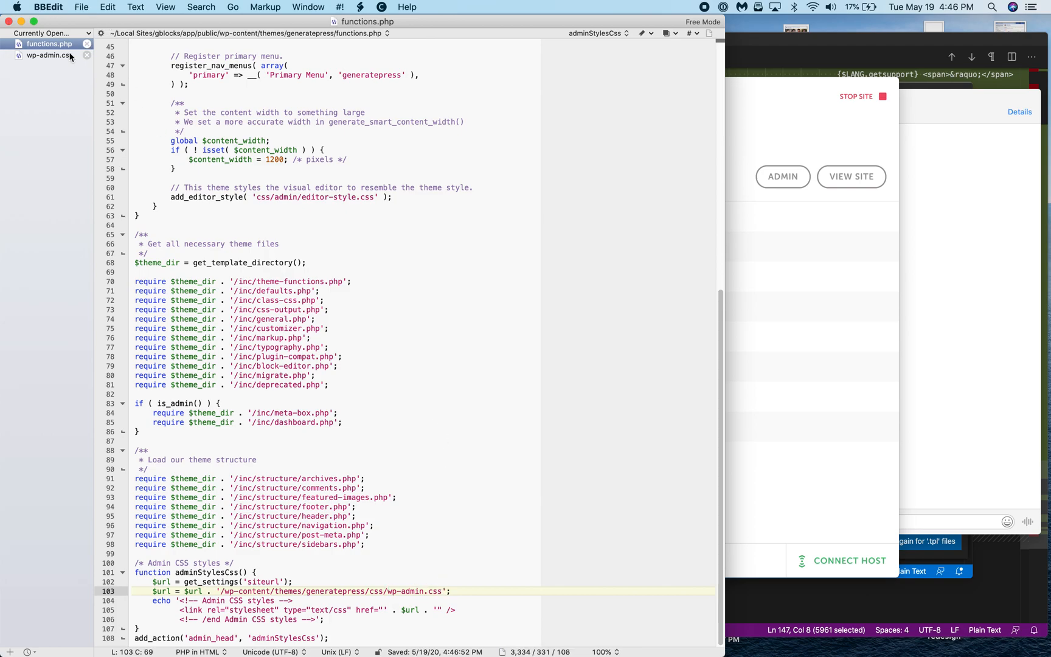
# Open the theme's wp-admin.css file in BBEdit.
pyautogui.click(47, 55)
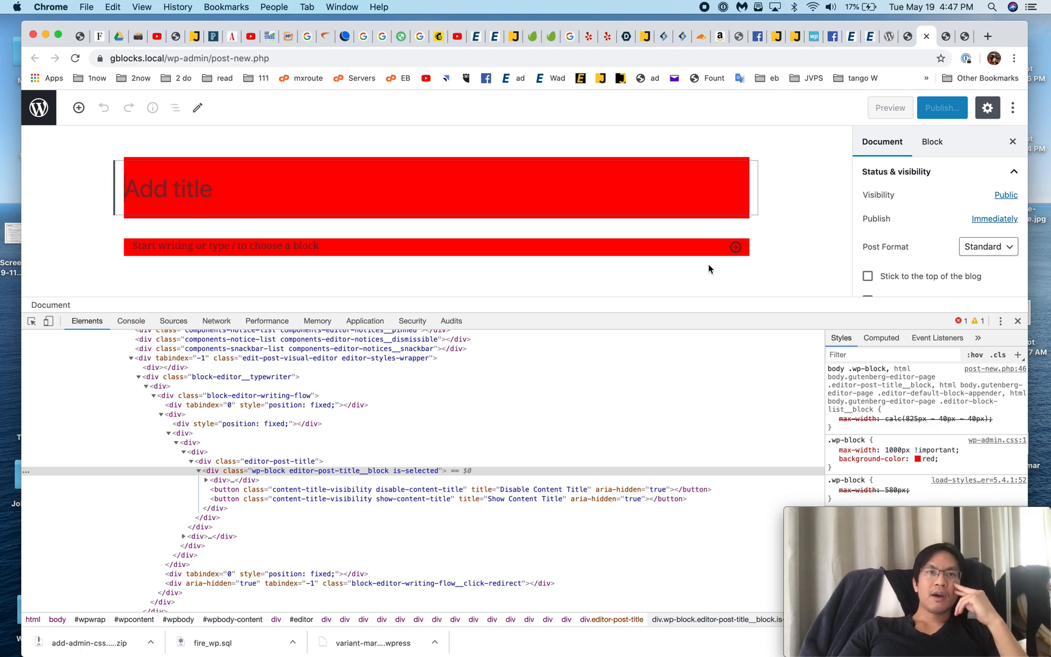
pyautogui.moveTo(605, 206)
pyautogui.write('font-family: sans-serif;')
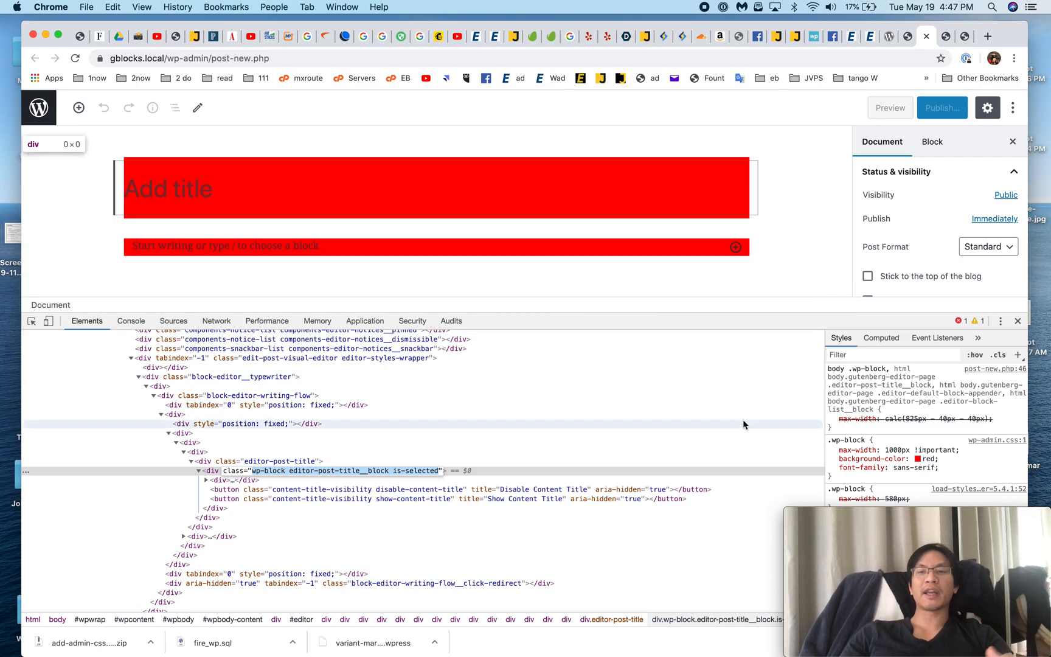
pyautogui.moveTo(709, 239)
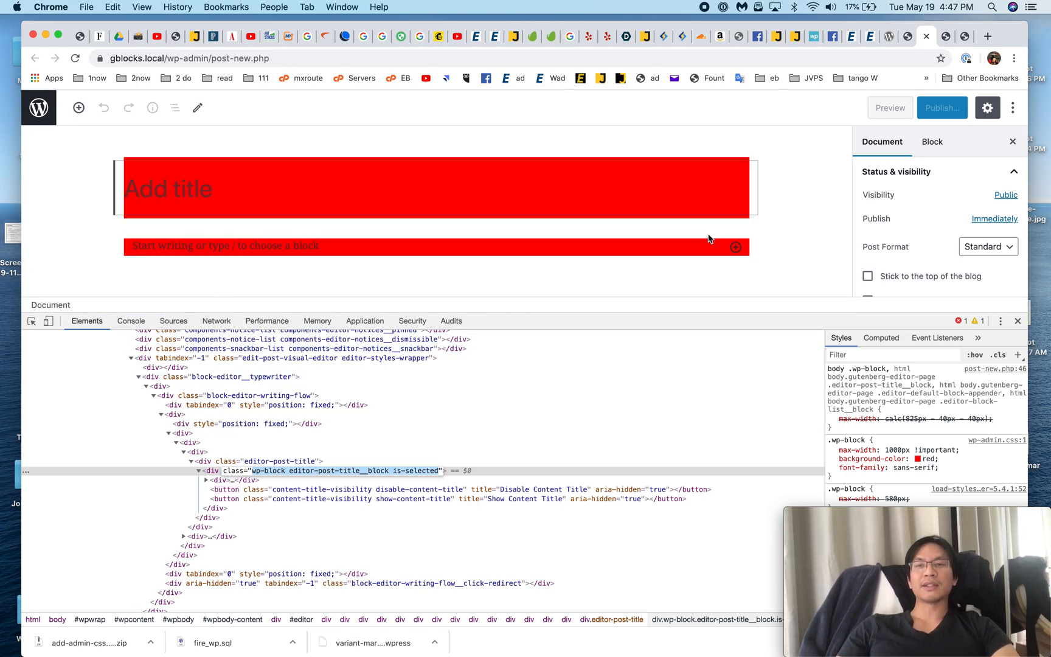